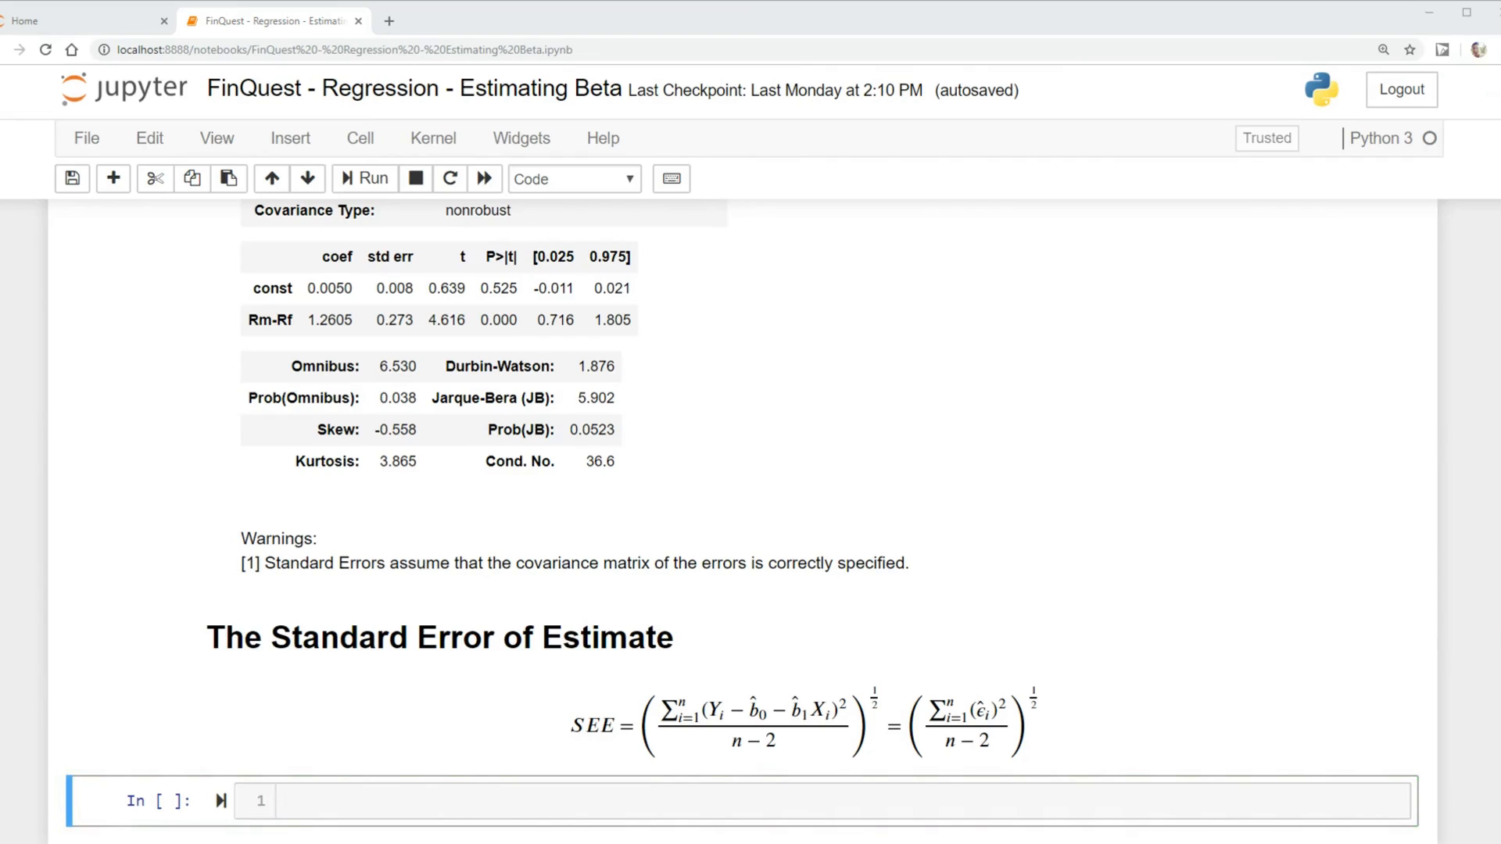
# Import matplotlib.pyplot as plt and numpy as np.
pyautogui.scroll(-3)
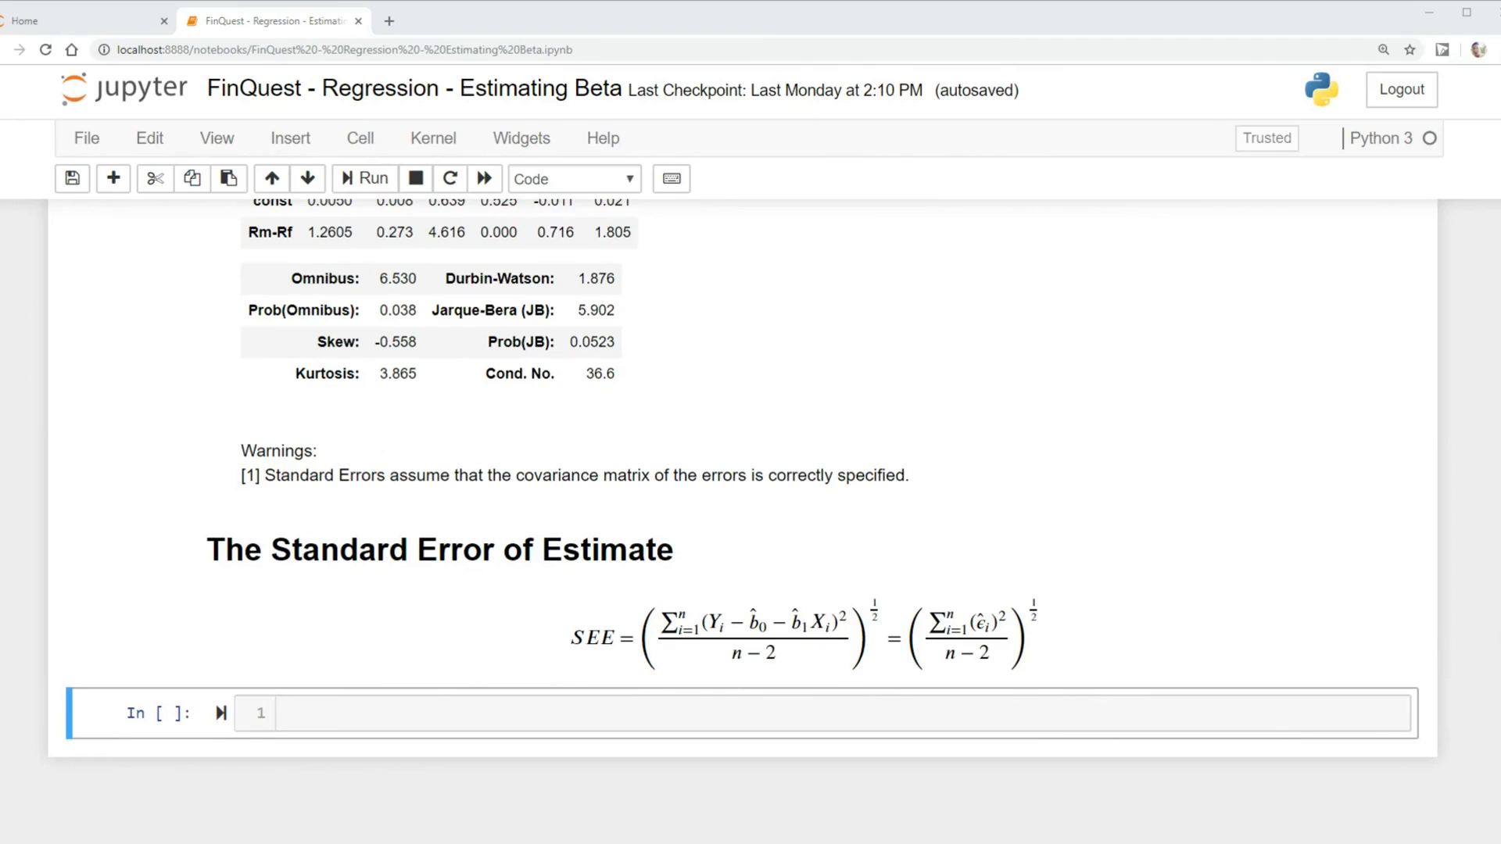
pyautogui.moveTo(790, 598)
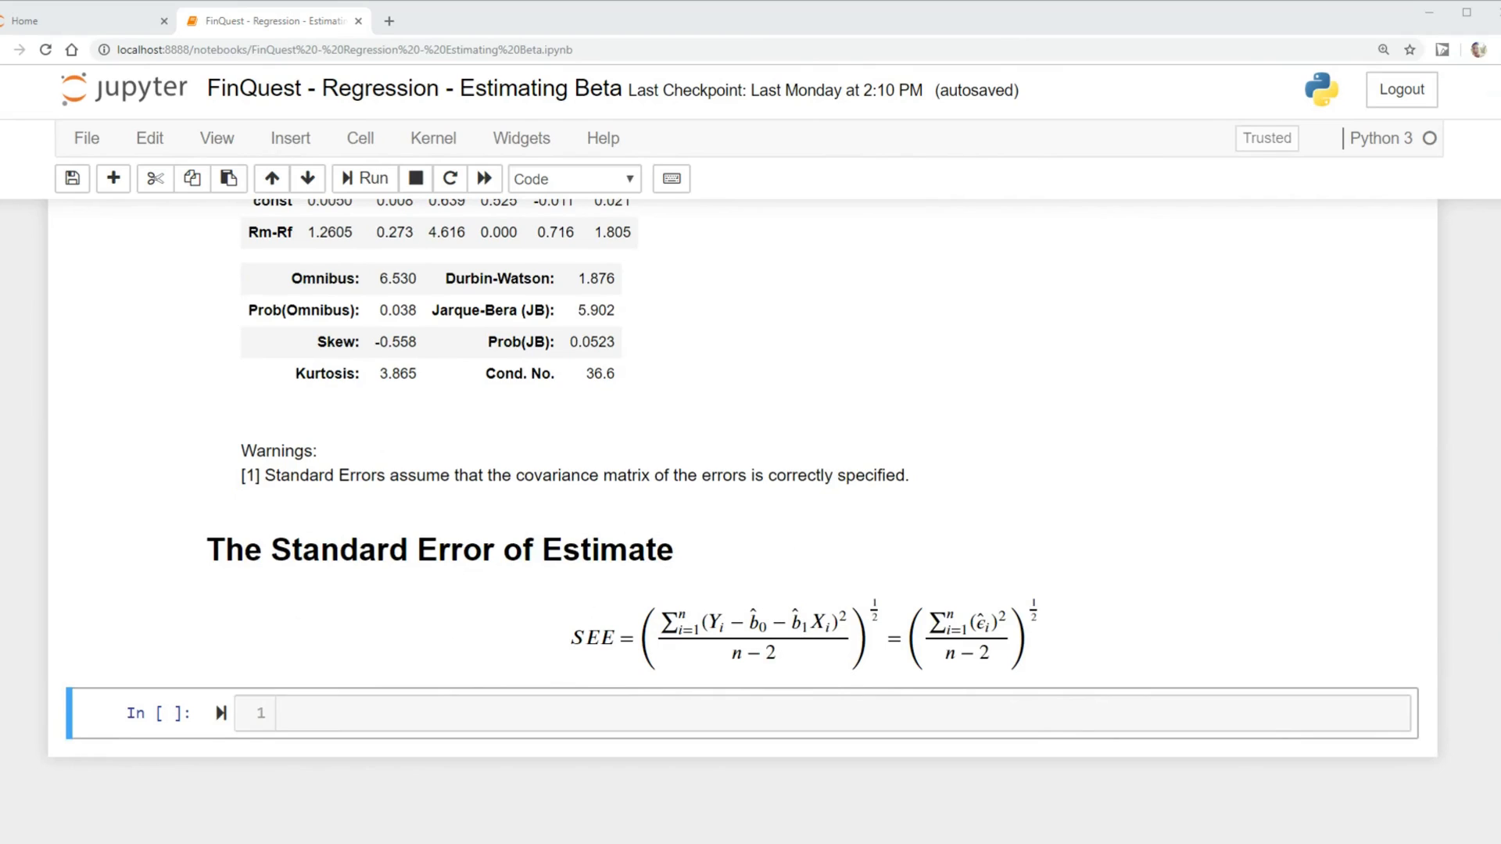
pyautogui.moveTo(735, 699)
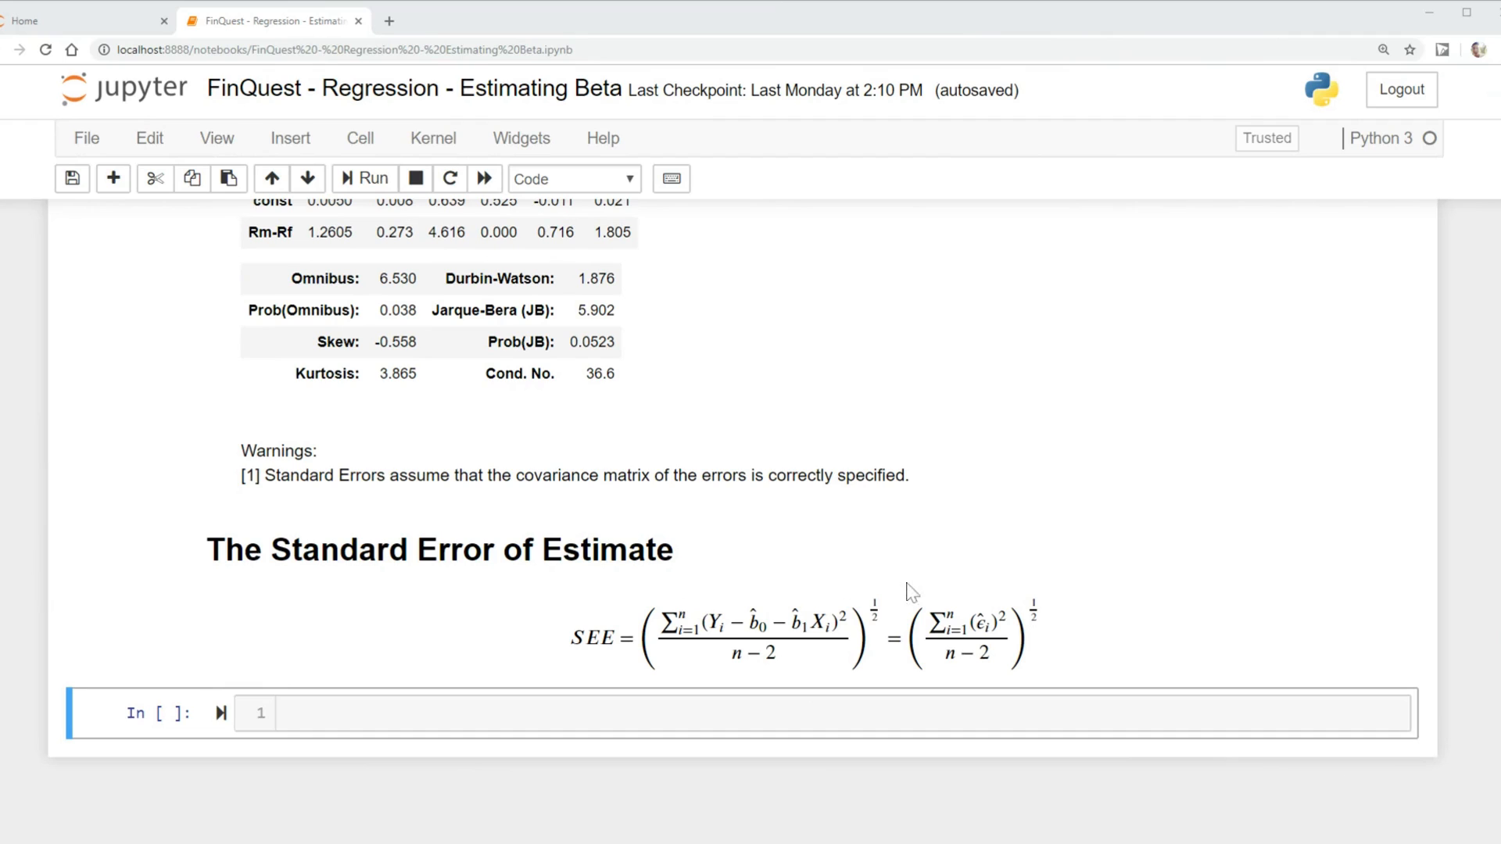
pyautogui.moveTo(821, 666)
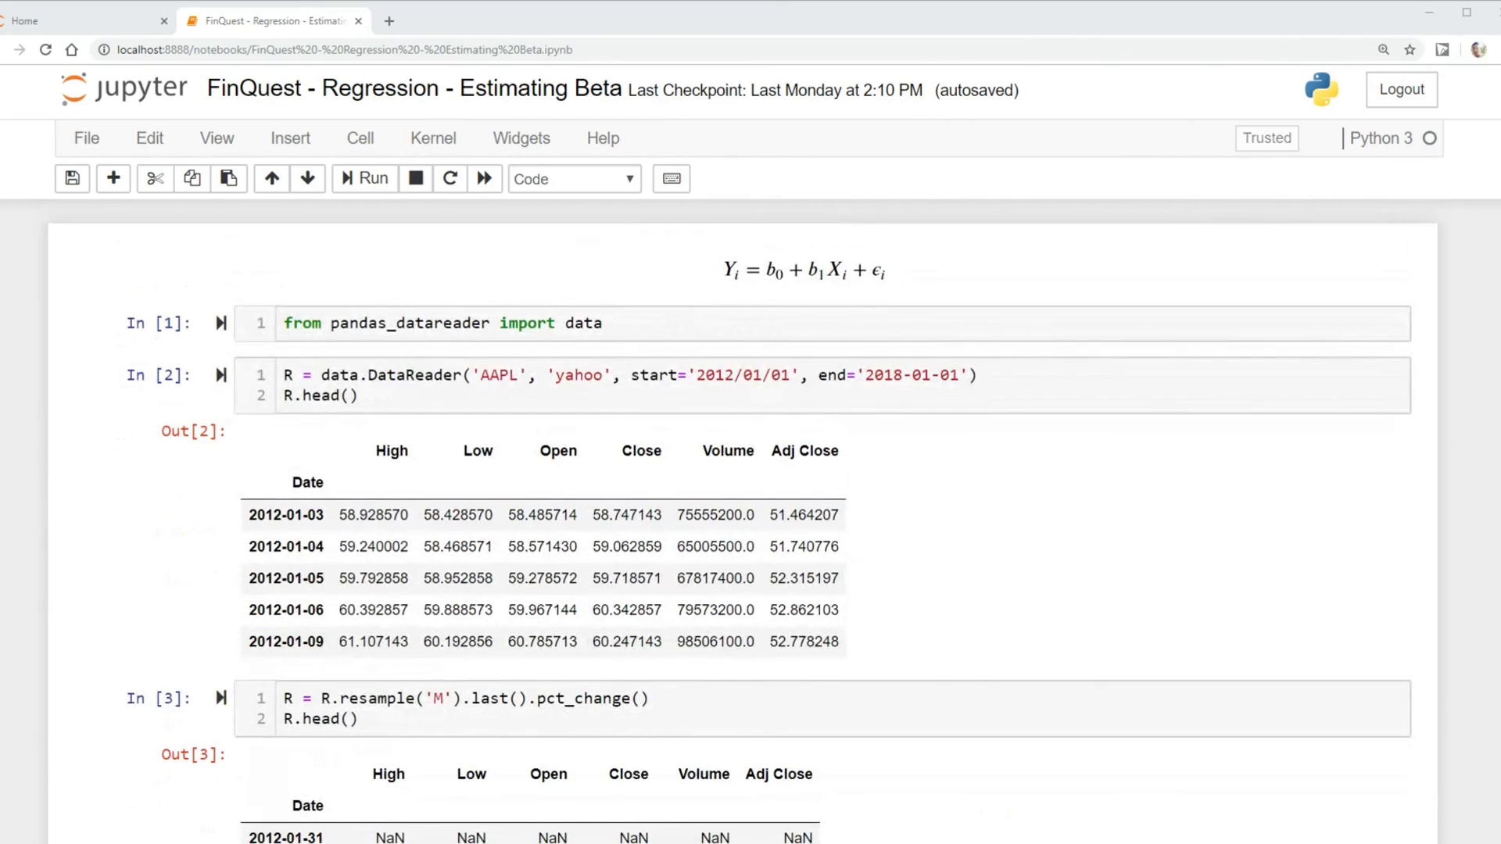
pyautogui.moveTo(828, 289)
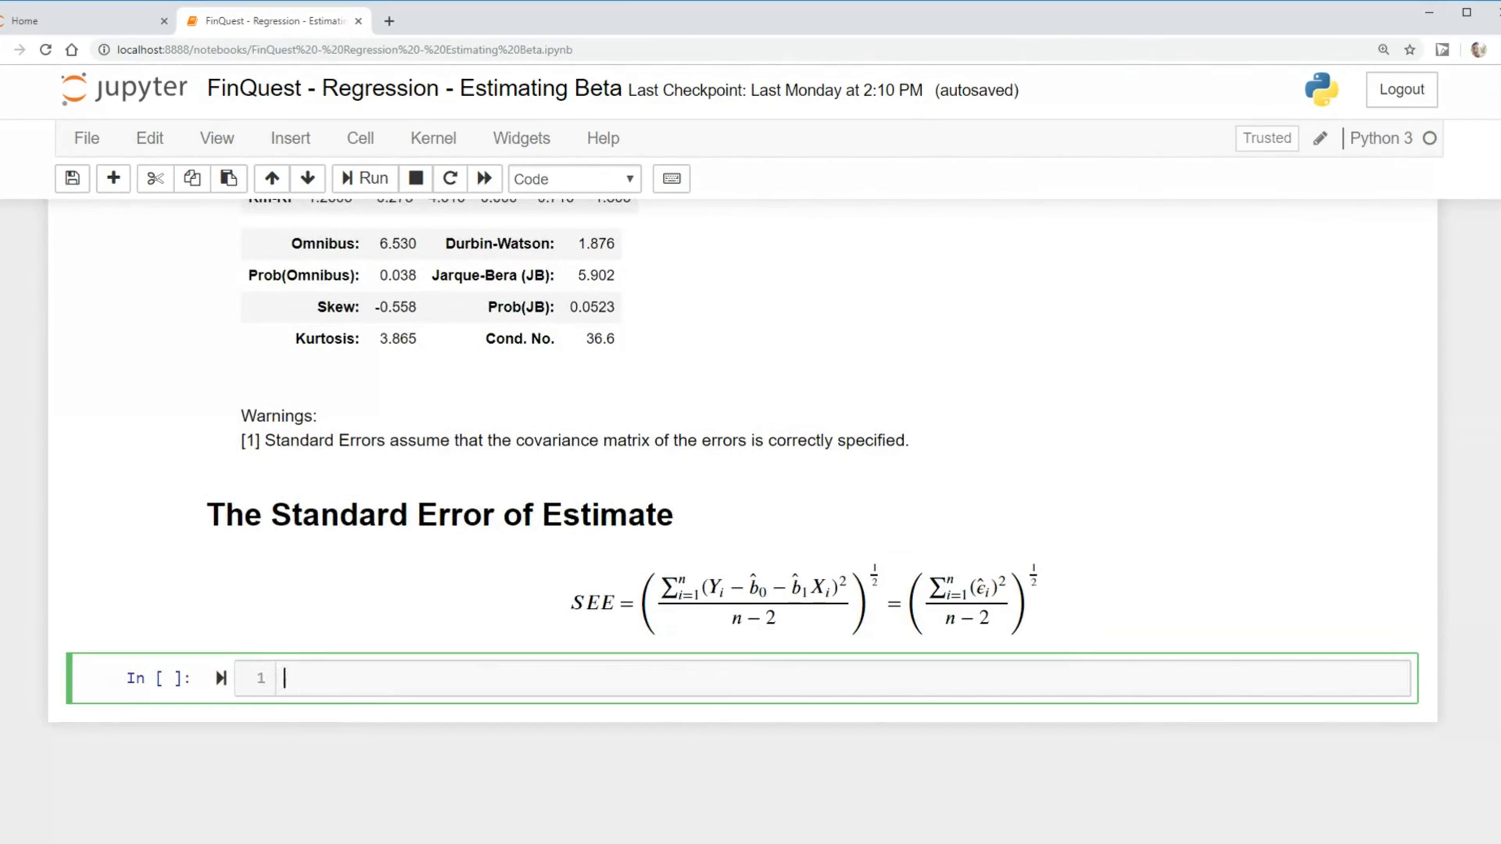
pyautogui.write('import matplot')
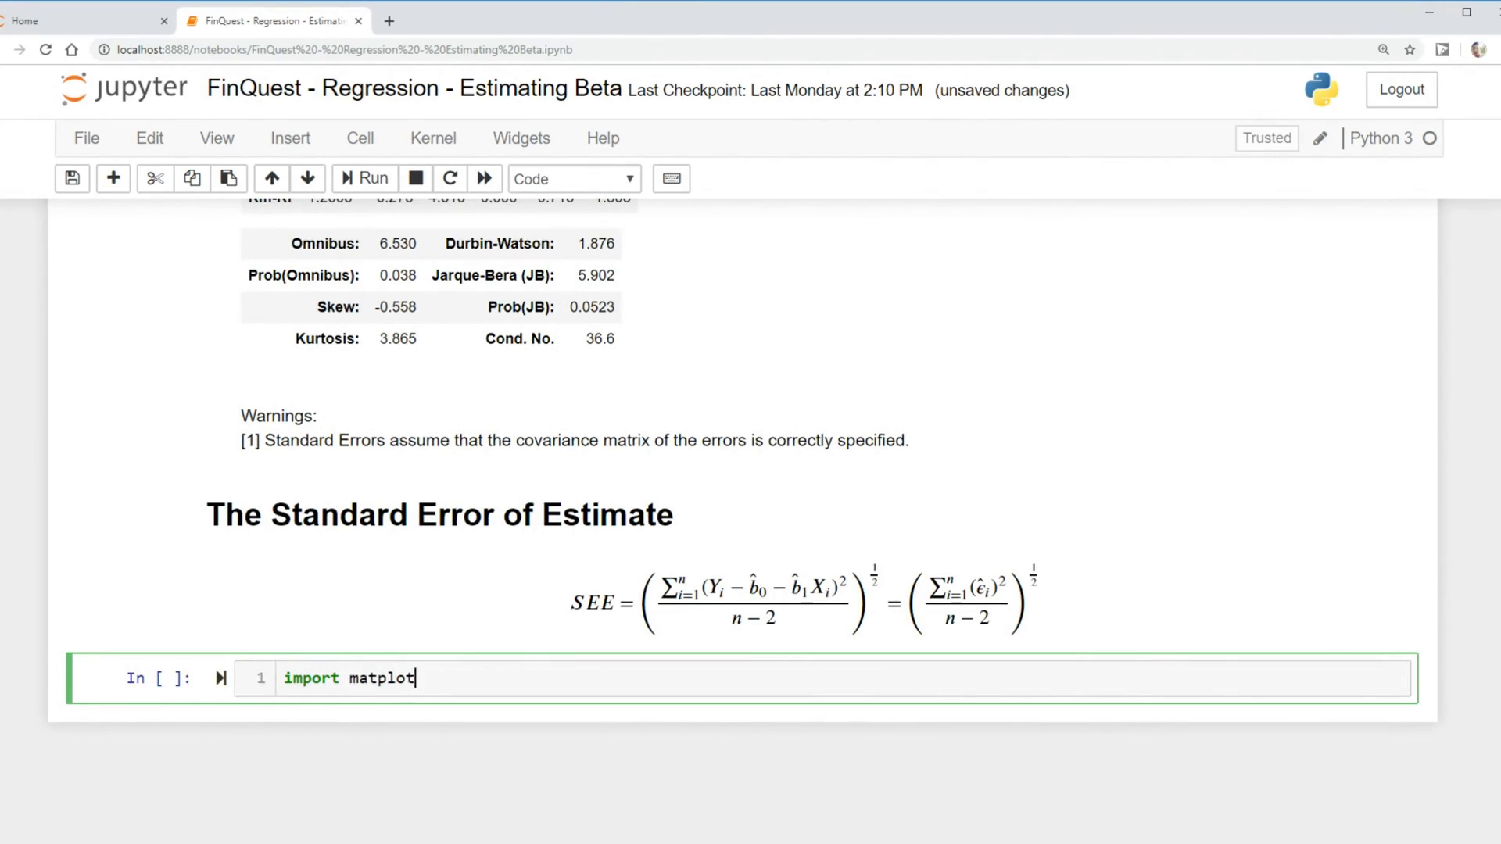
pyautogui.write('lib')
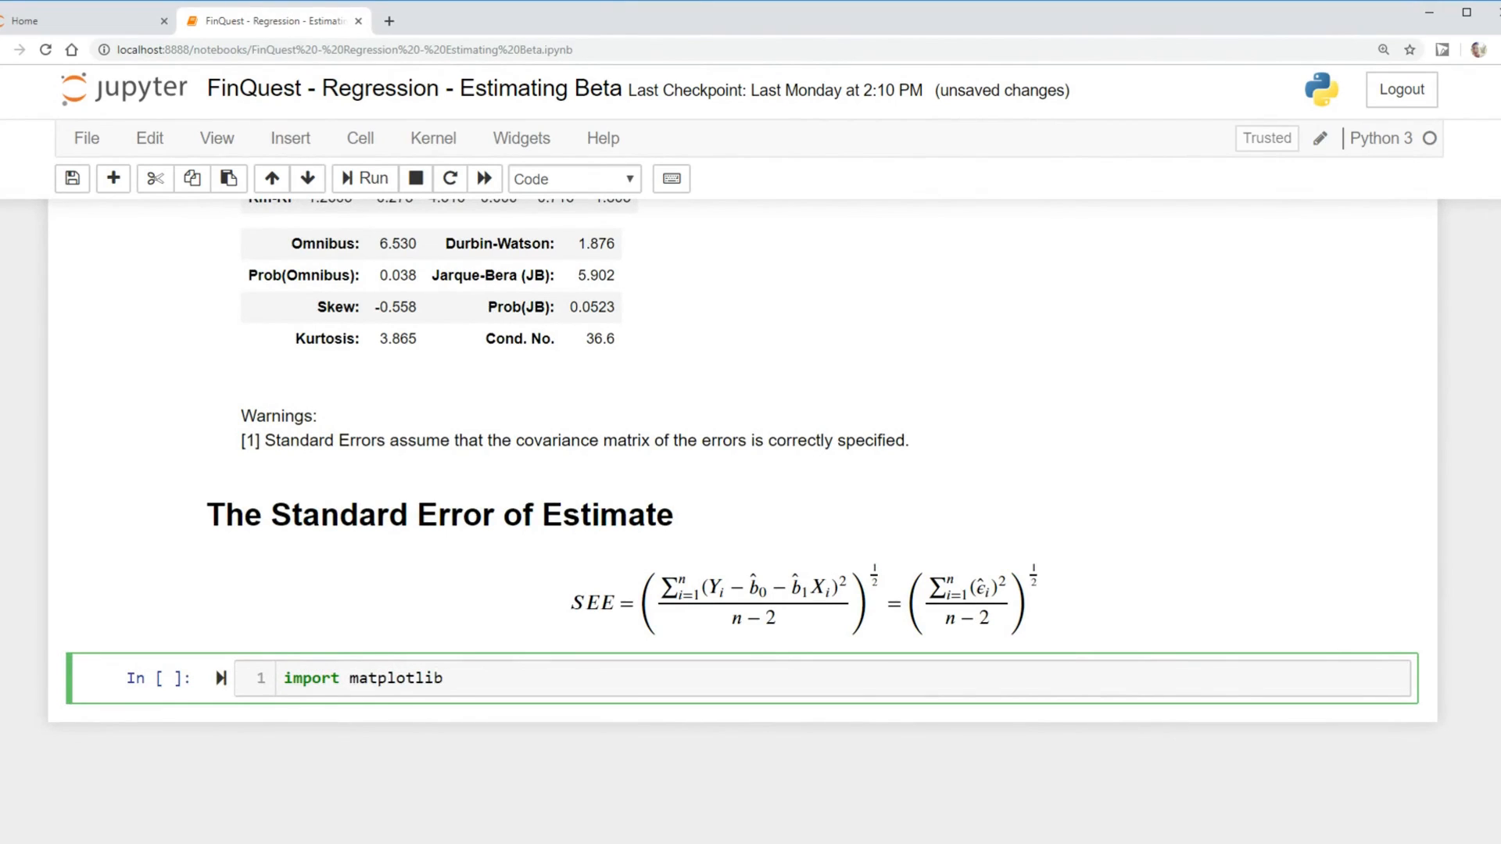
pyautogui.write('.pyplot as plt')
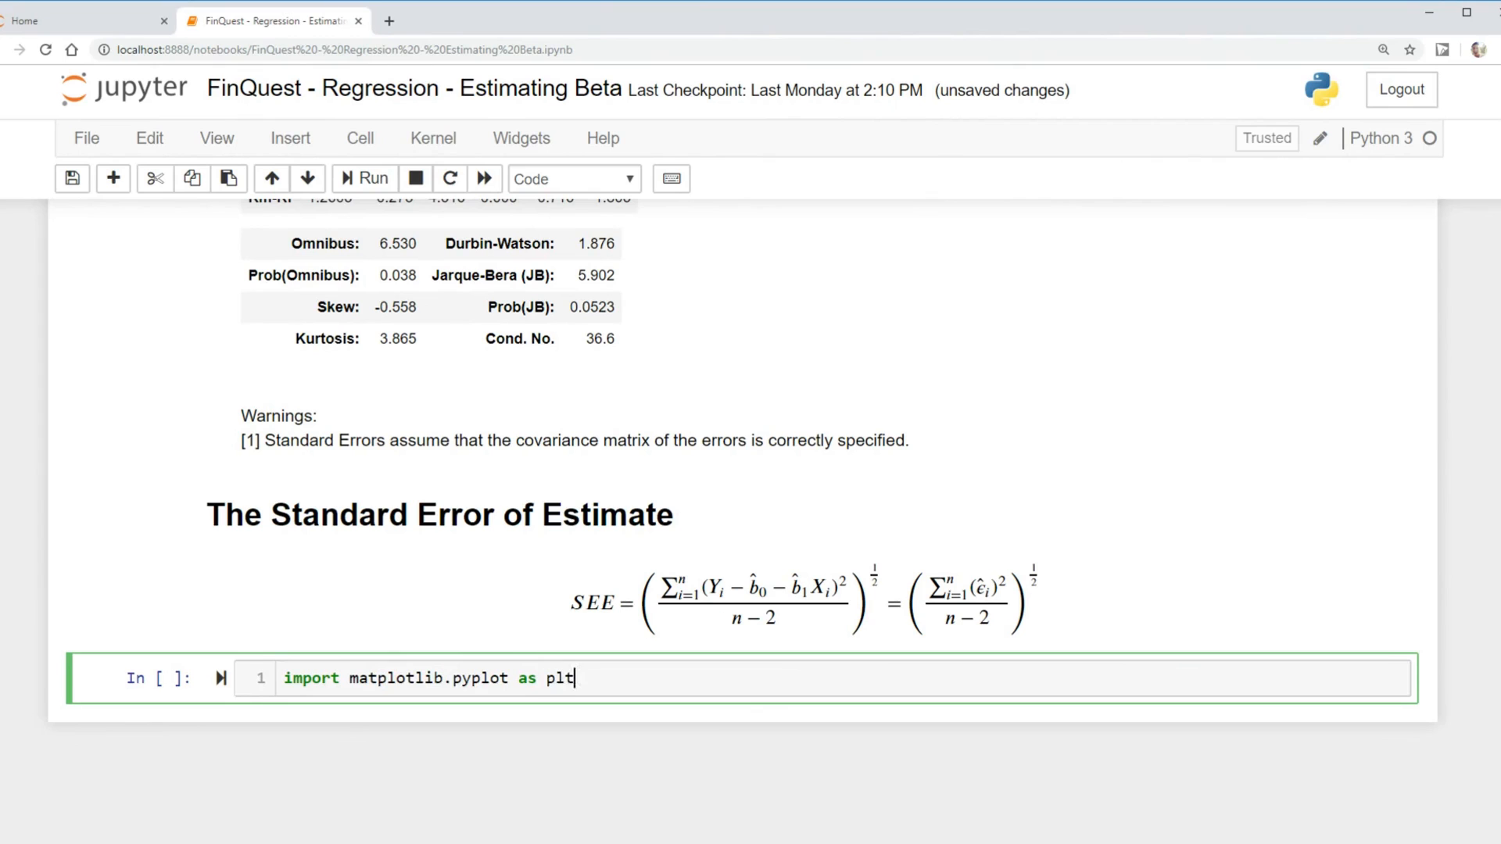
pyautogui.write('import nu')
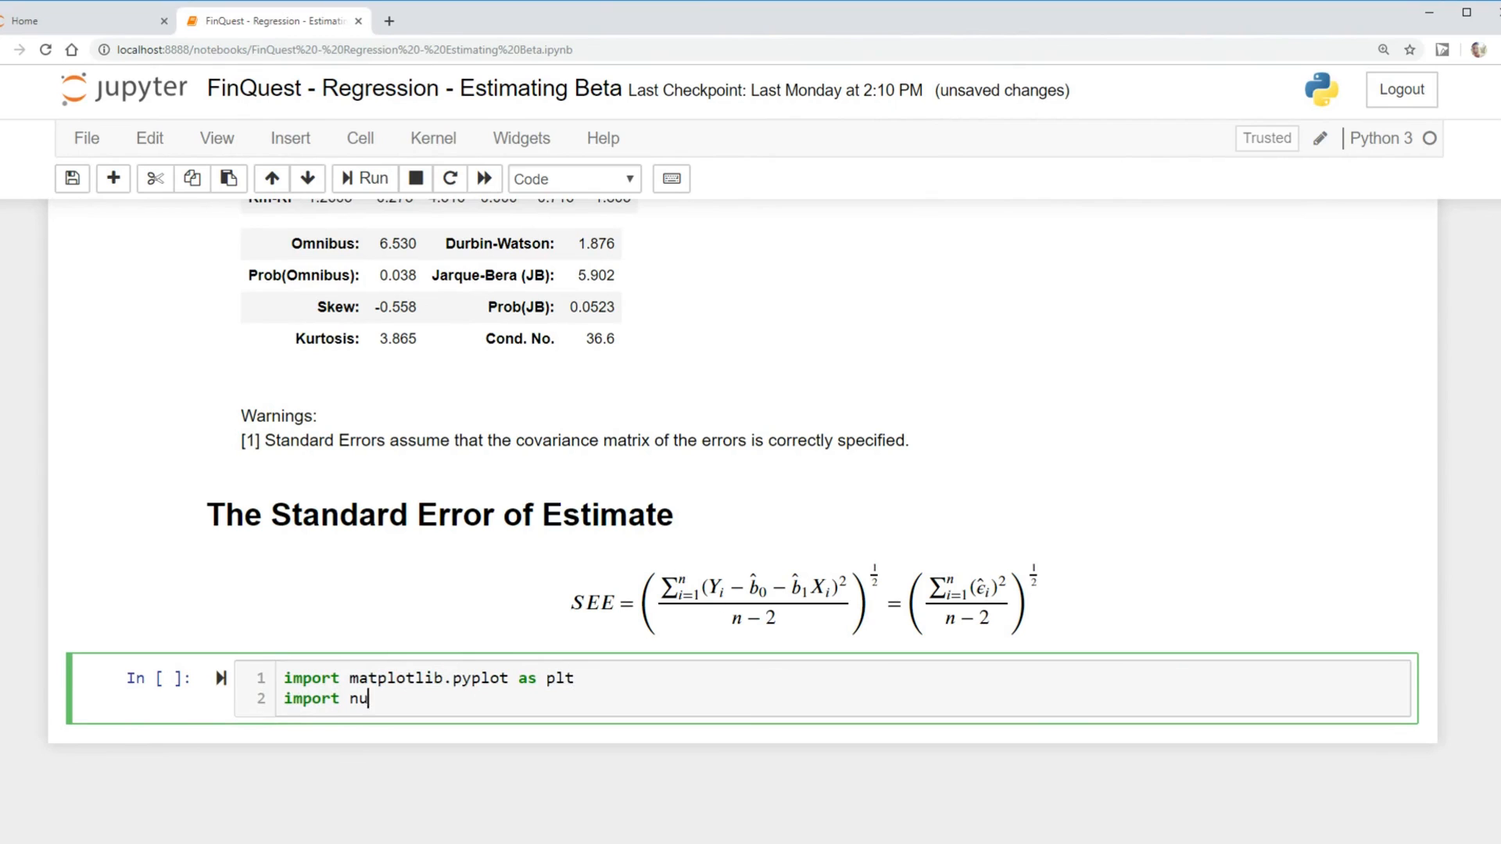
pyautogui.write('mpy as np')
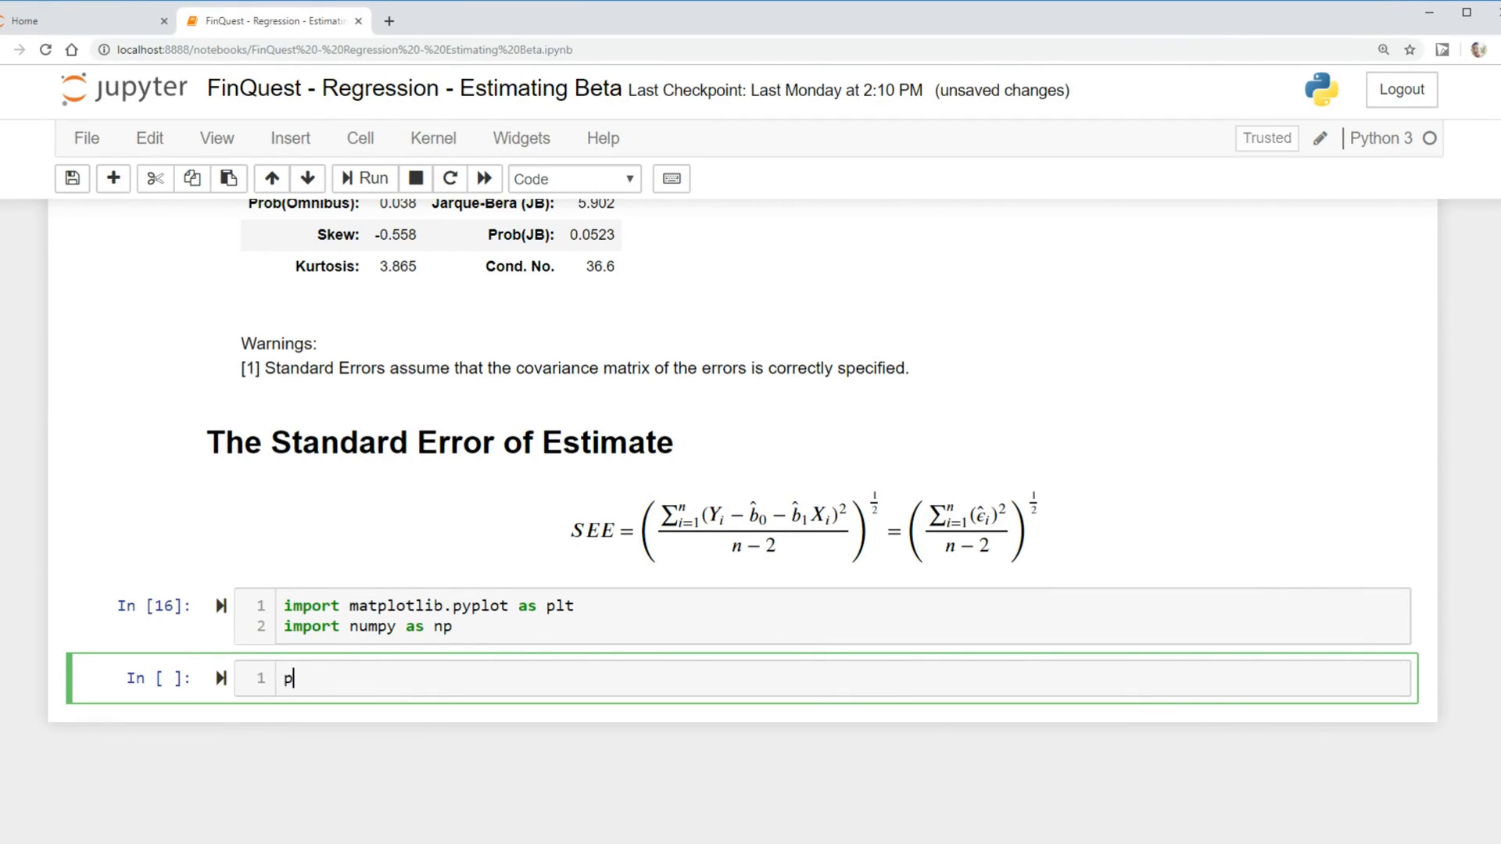
# Scatter-plot df['Rm-Rf'] against df['R-Rf'] with plt.scatter.
pyautogui.write('lt.scatter')
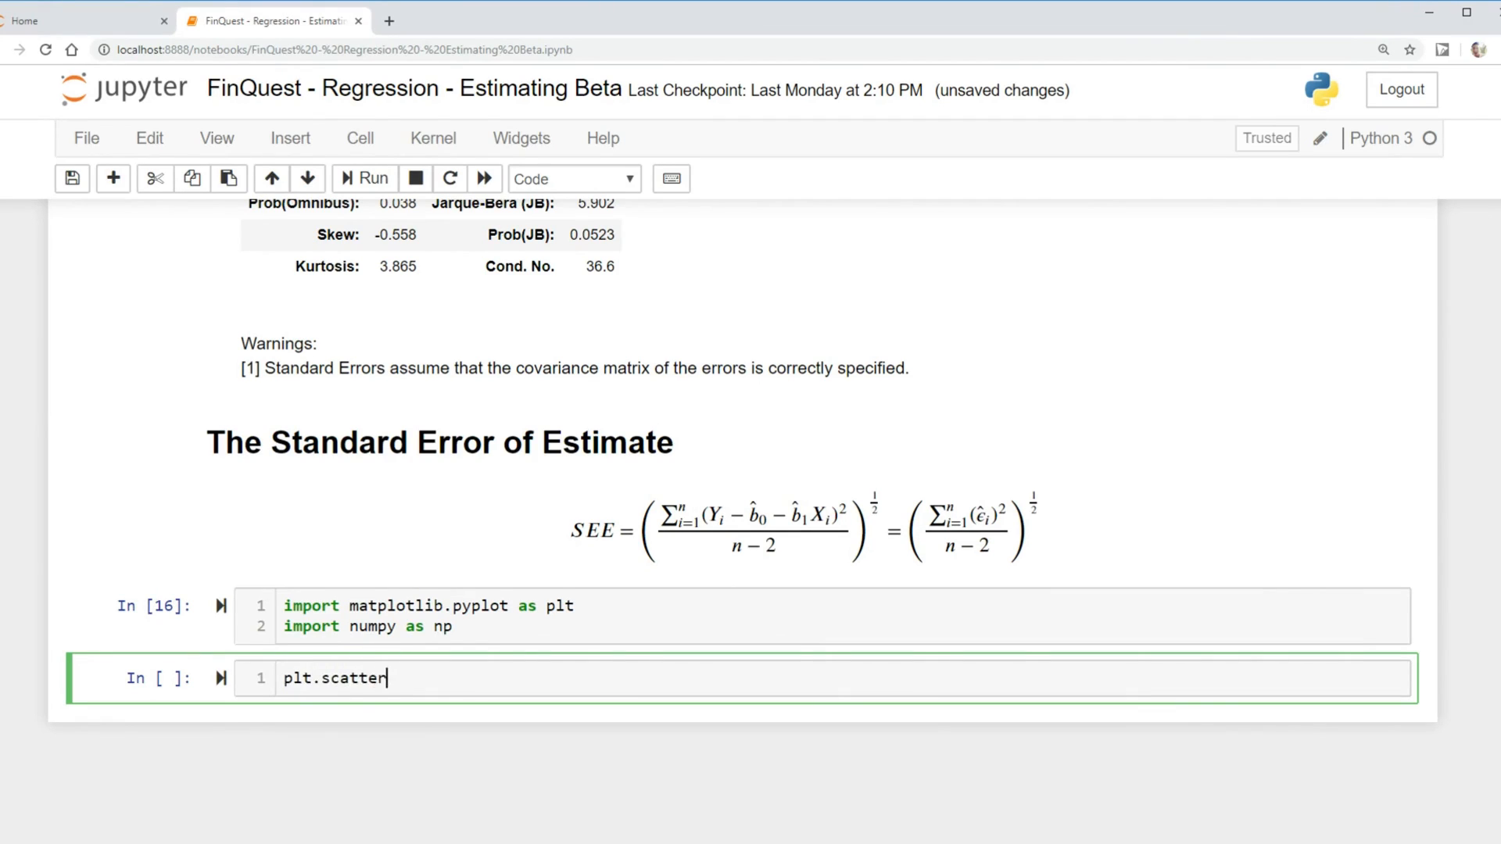
pyautogui.write('(df')
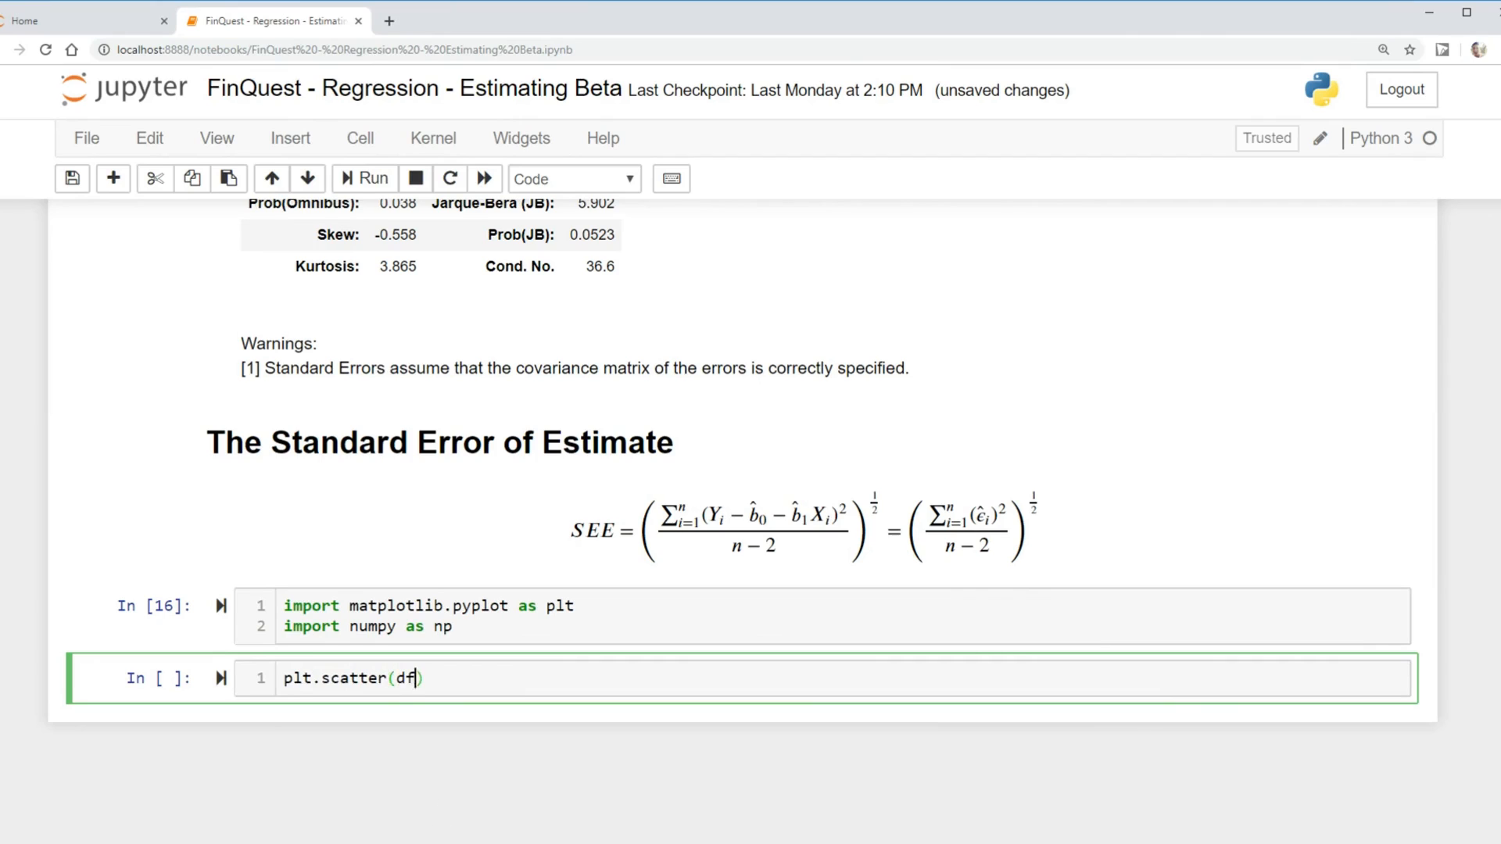
pyautogui.write("['']")
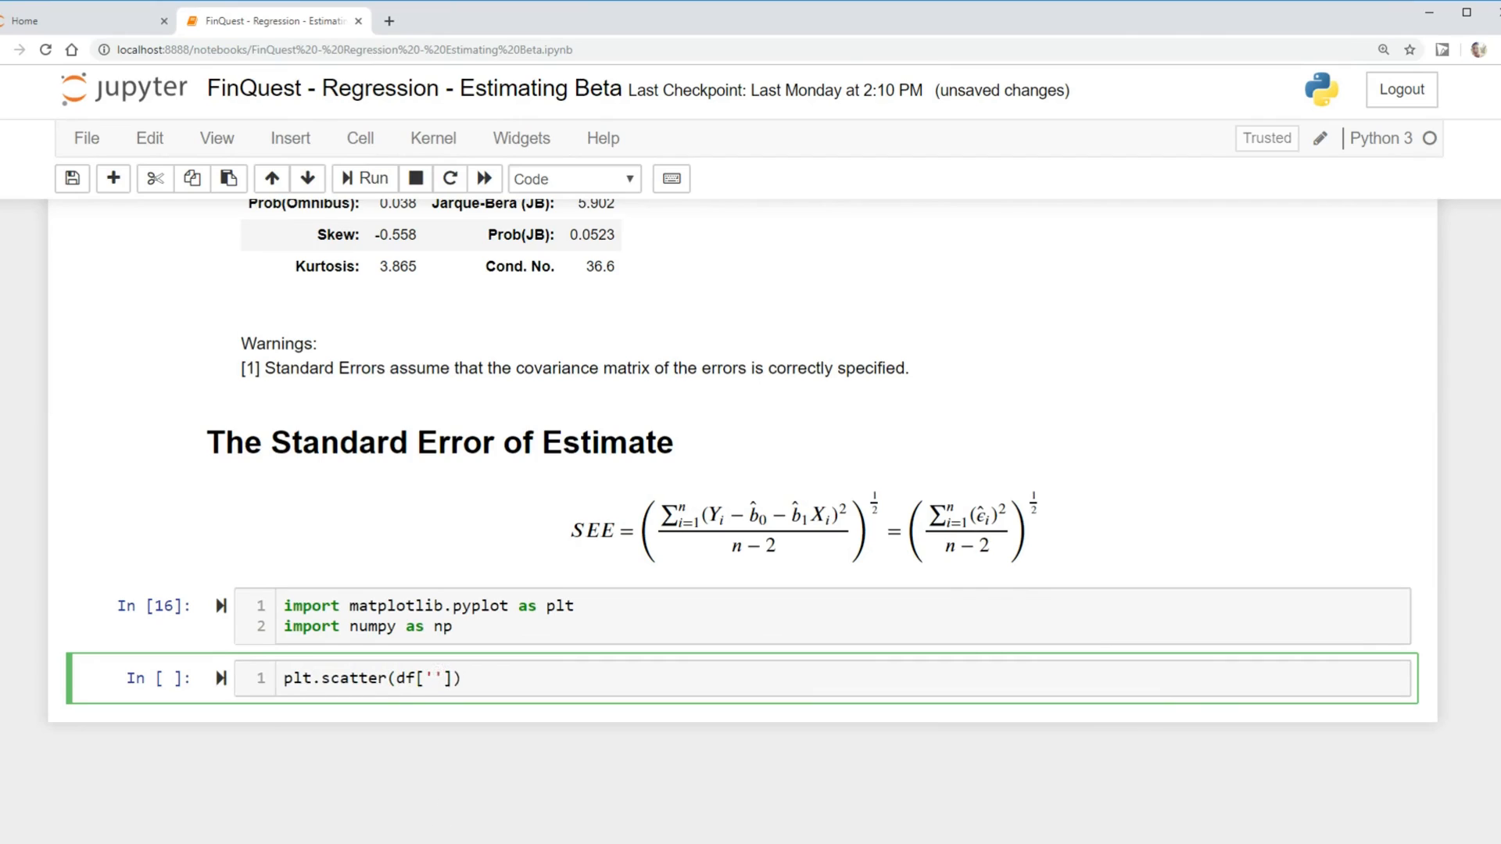
pyautogui.write('Rm-')
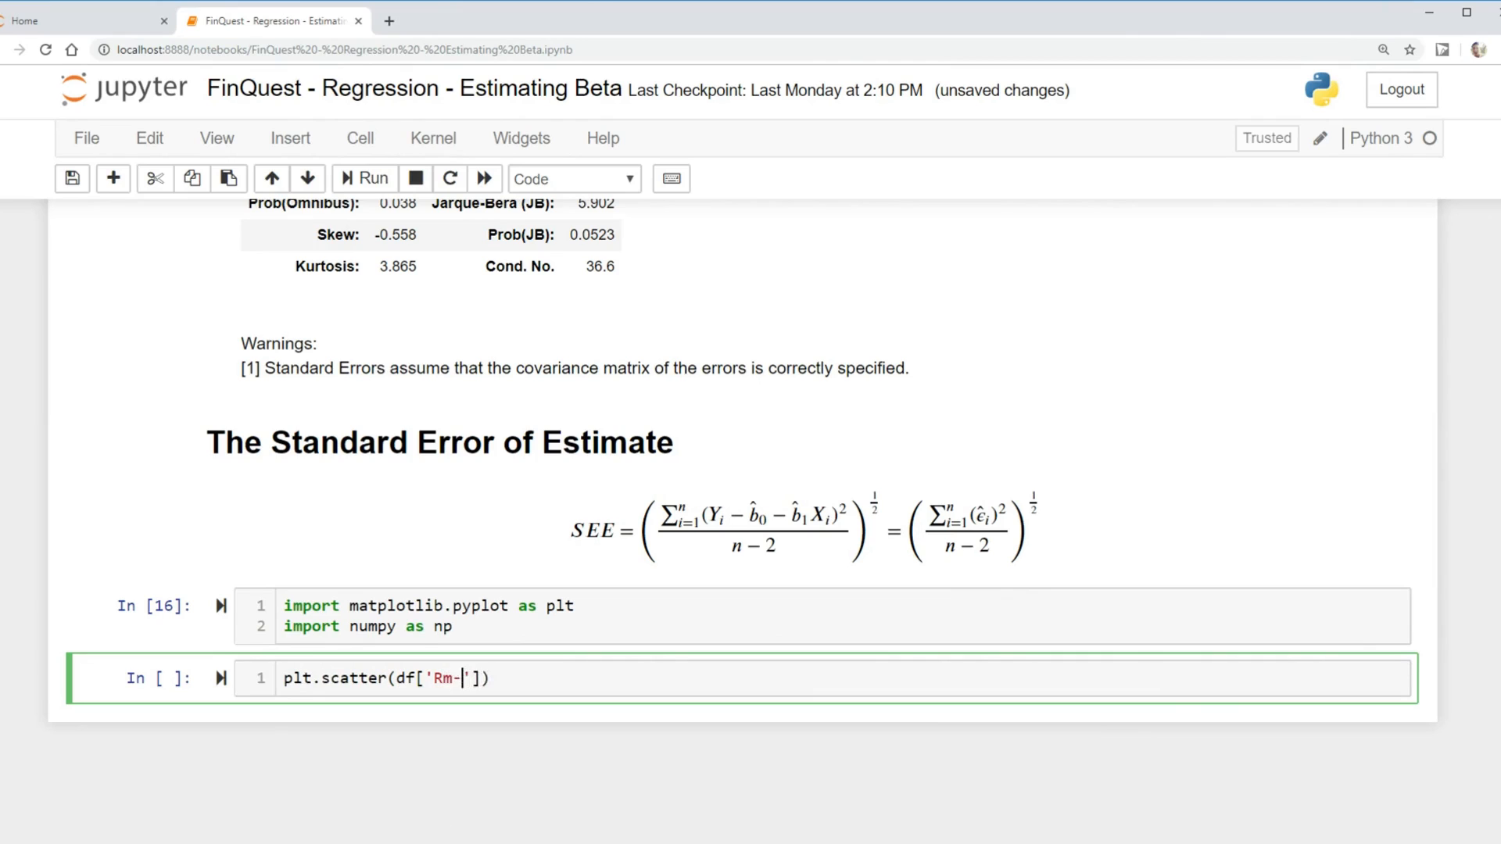
pyautogui.write('Rf')
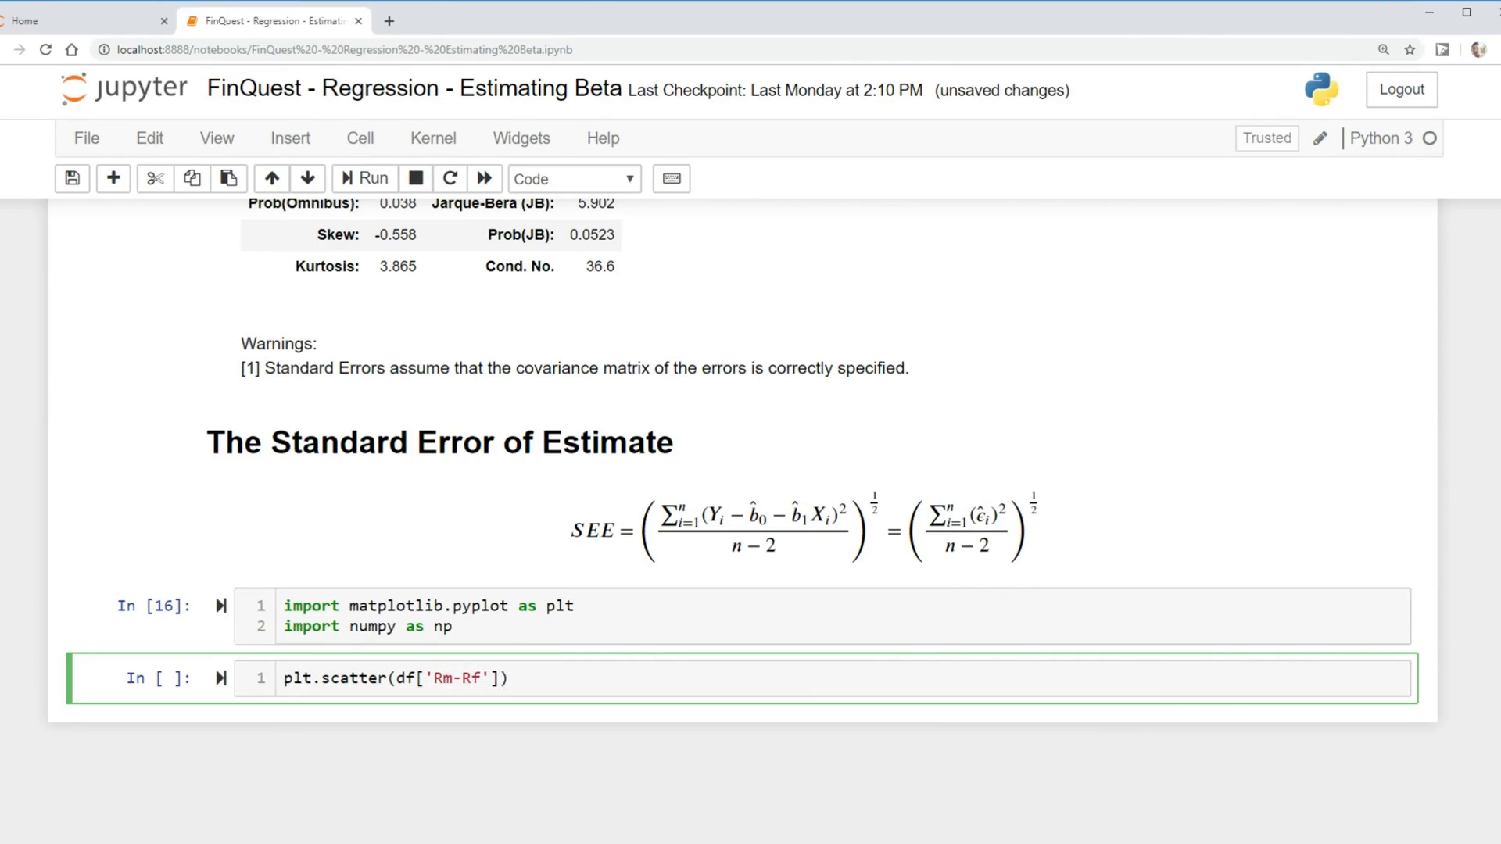
pyautogui.write(',')
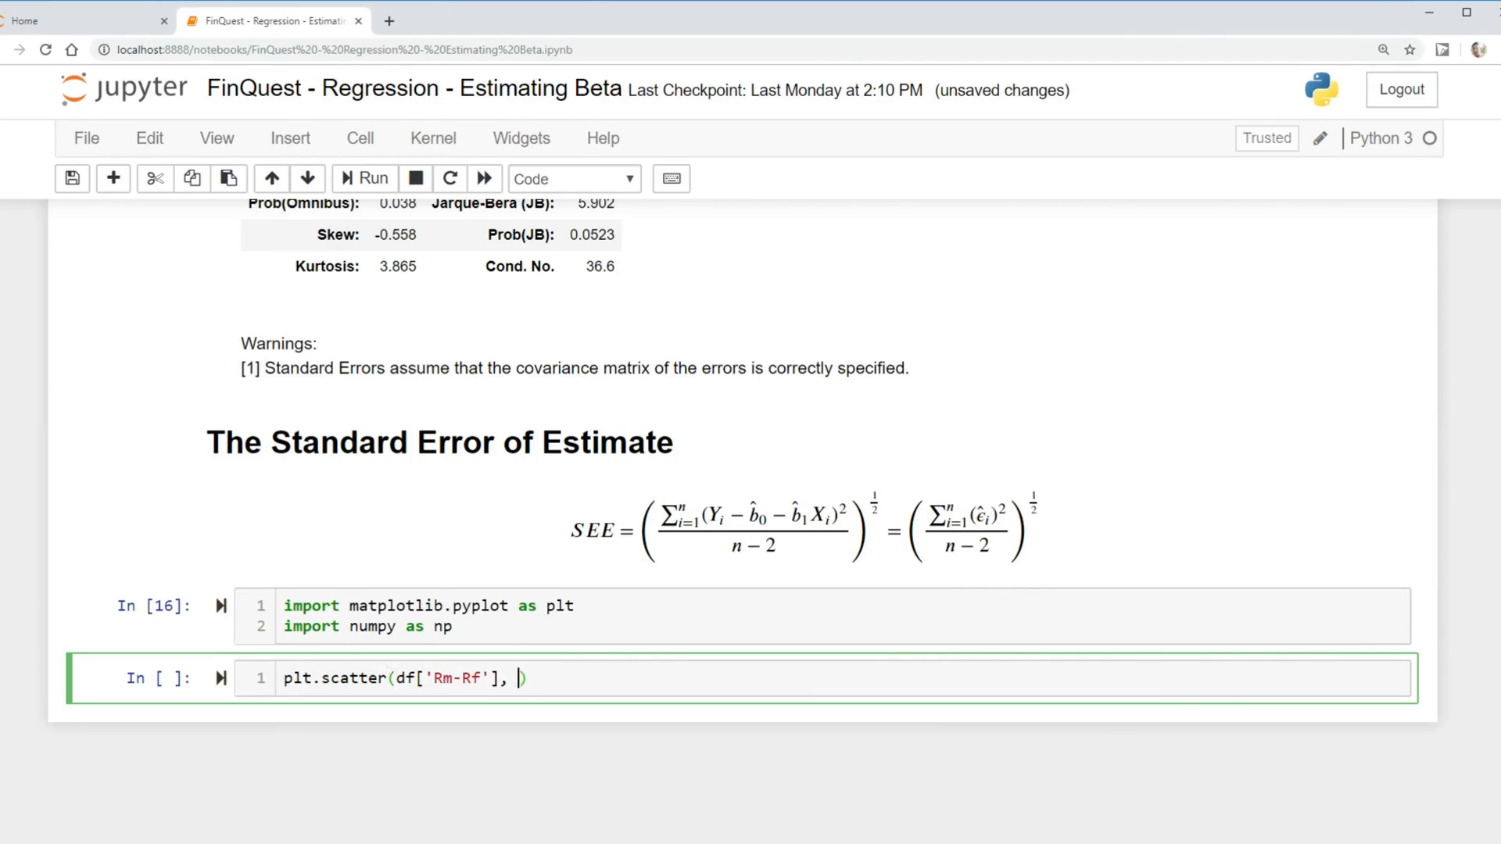
pyautogui.write('df[]')
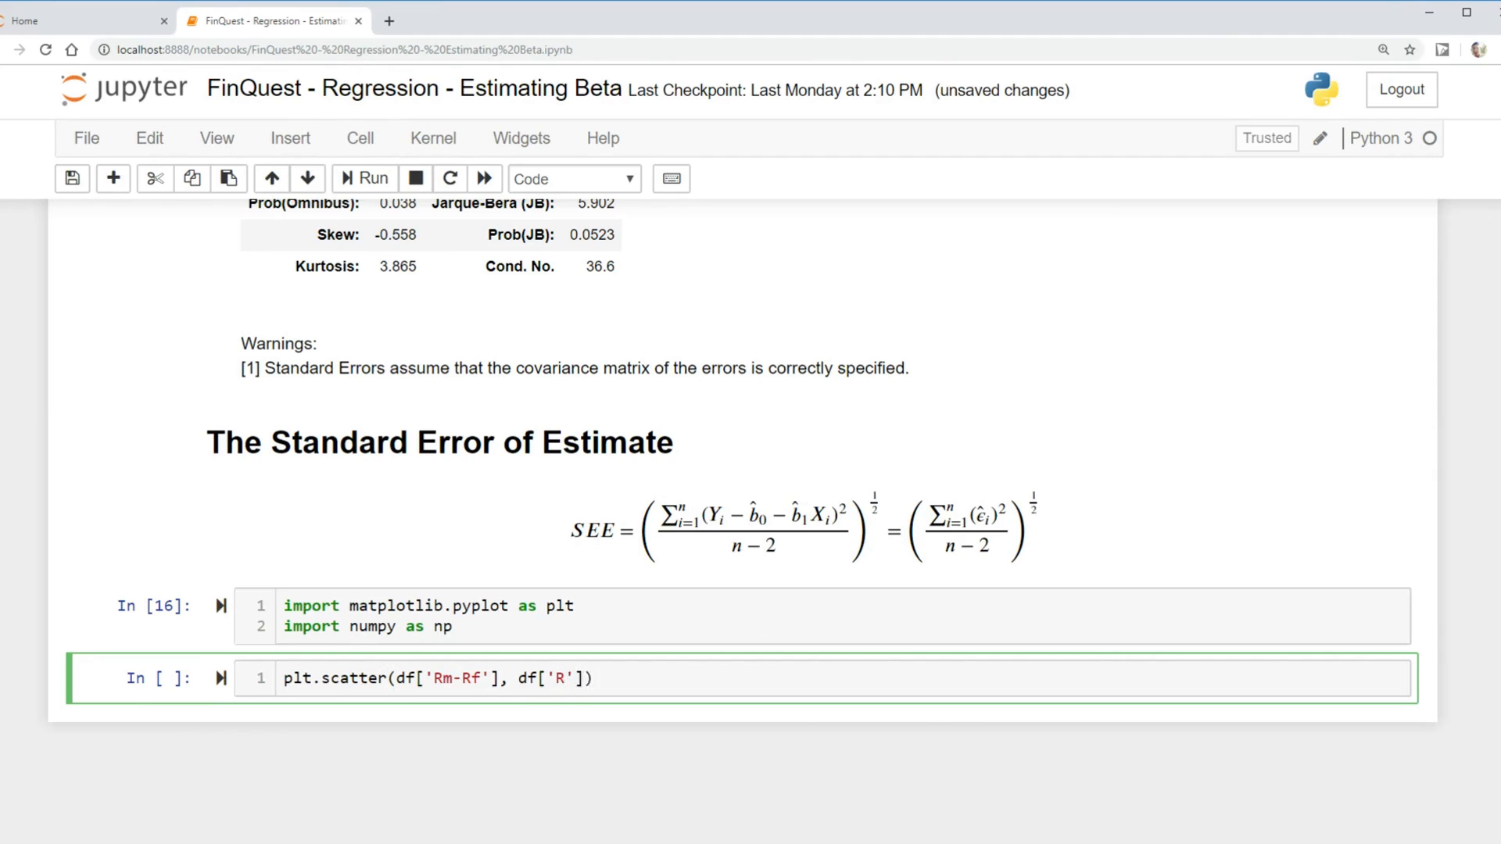
pyautogui.write('-Rf')
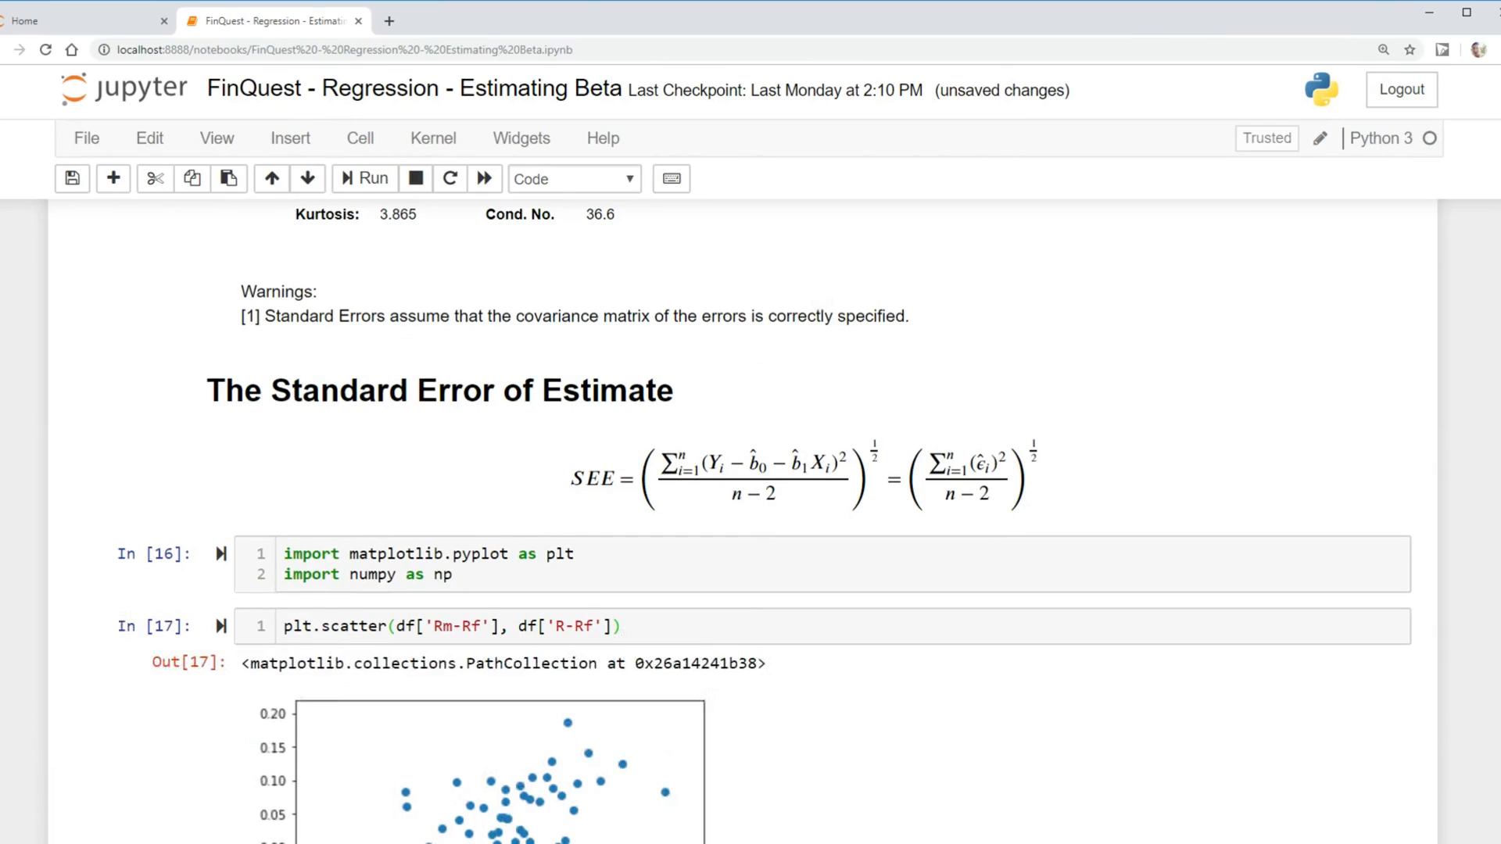
# Define x_pred as np.linspace over the Rm-Rf min-to-max range with 50 points.
pyautogui.scroll(-3)
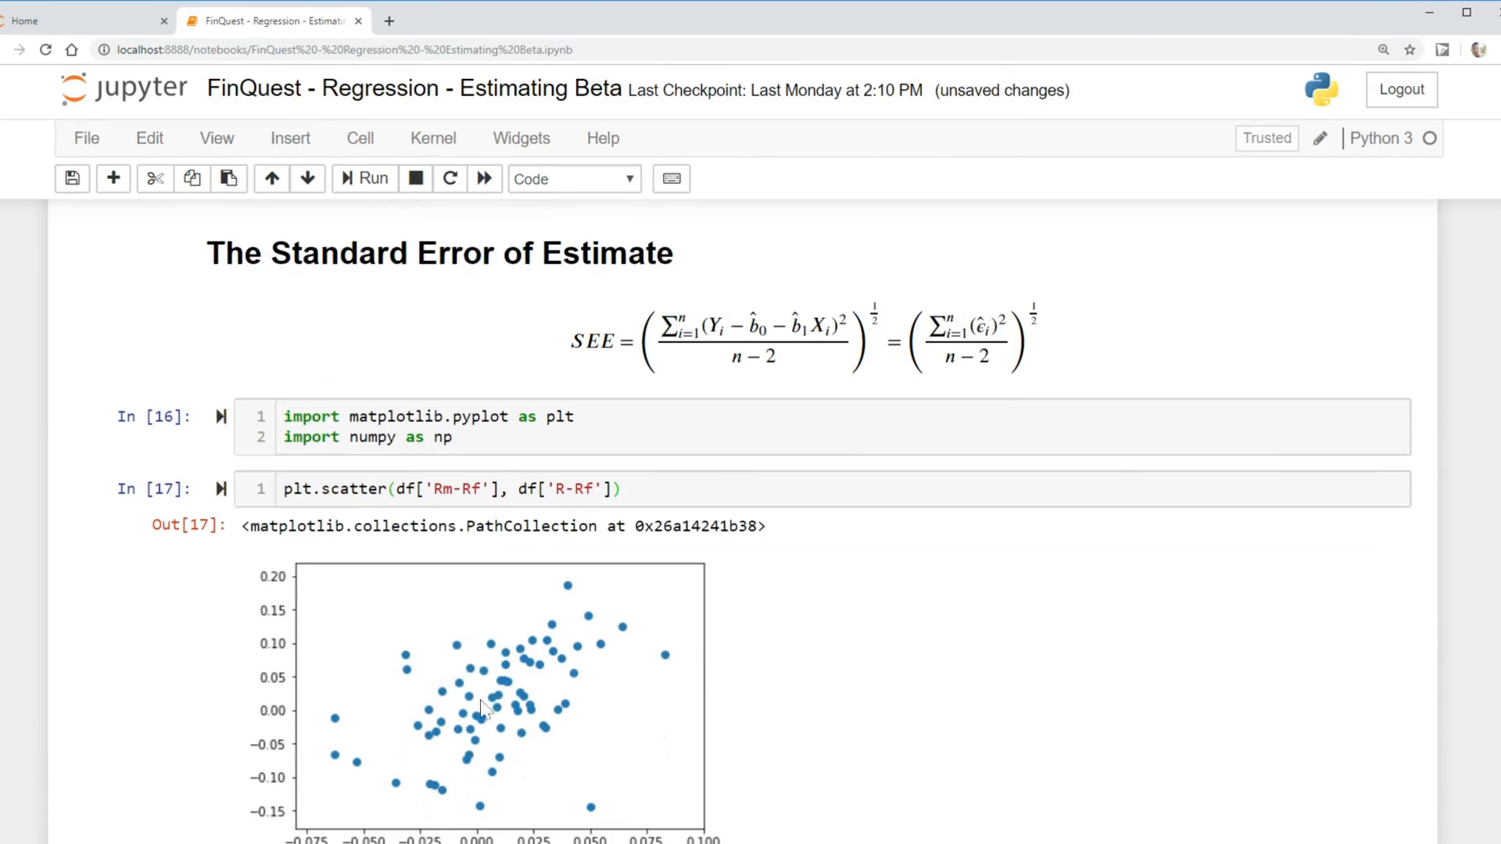
pyautogui.moveTo(618, 644)
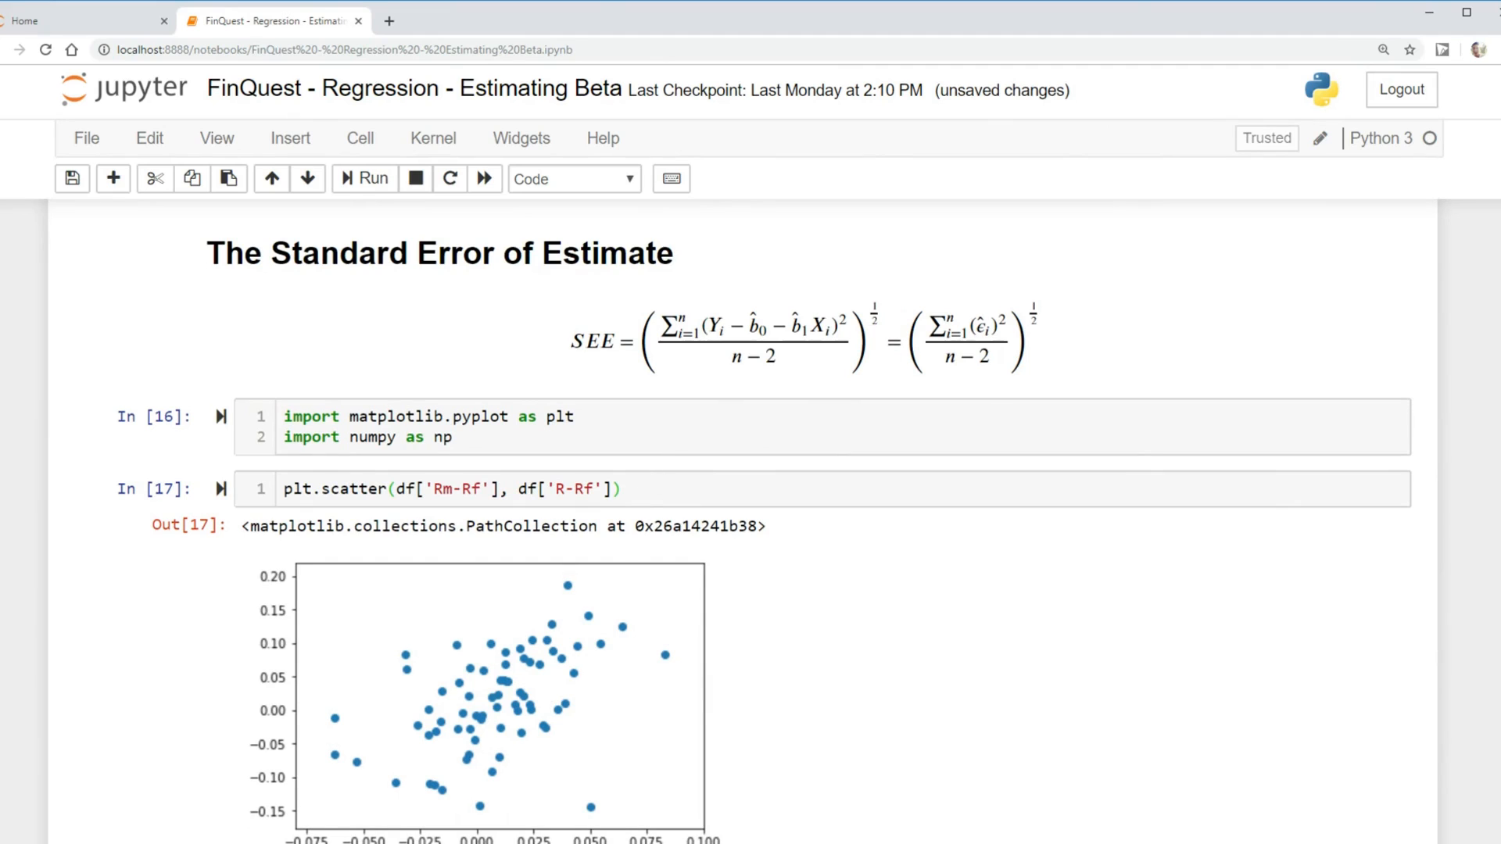
pyautogui.write('x_pred = n')
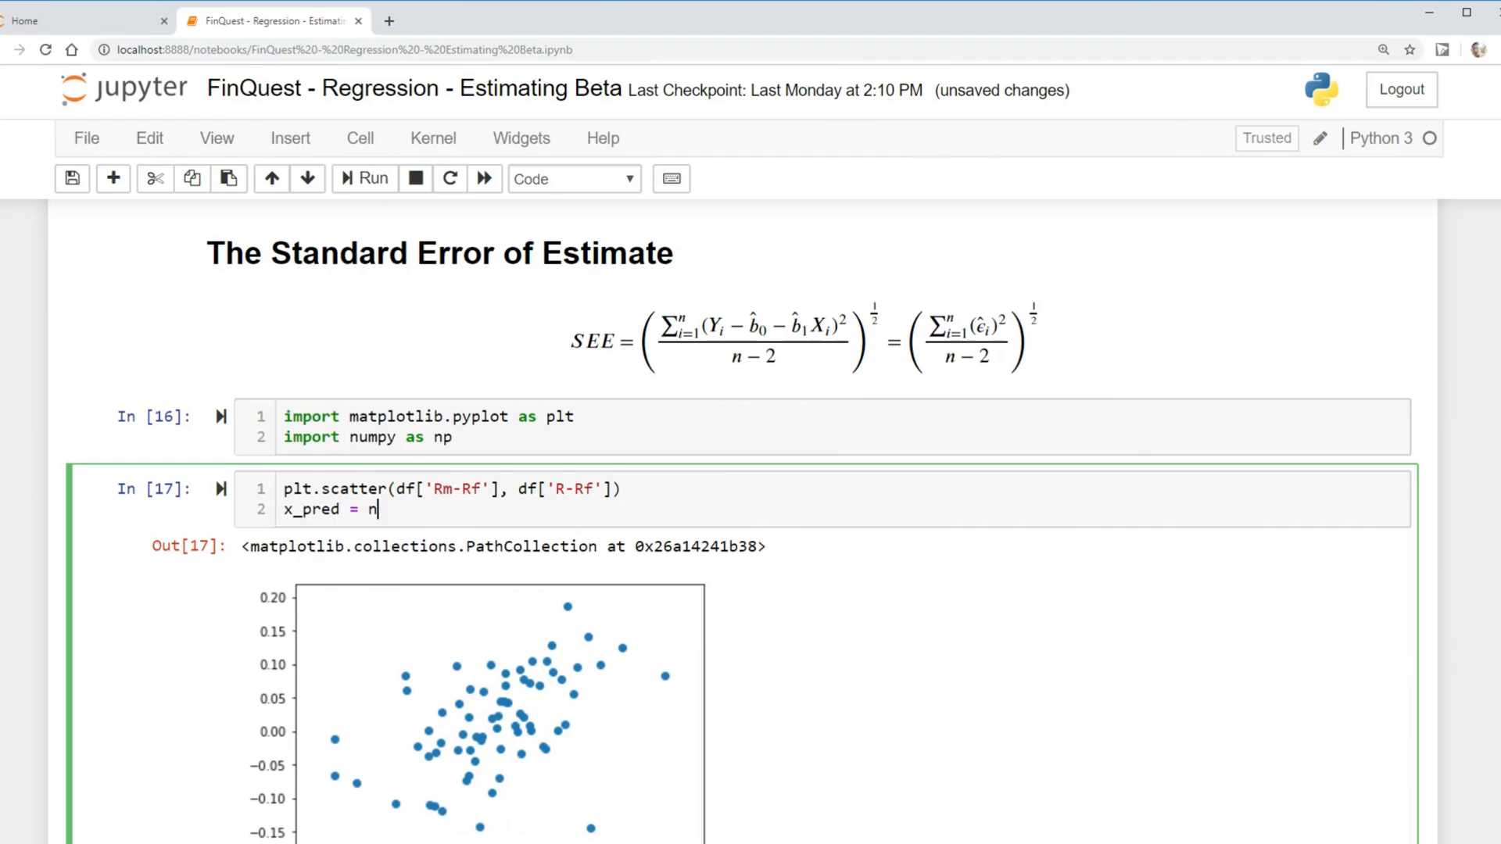
pyautogui.write('.linspace')
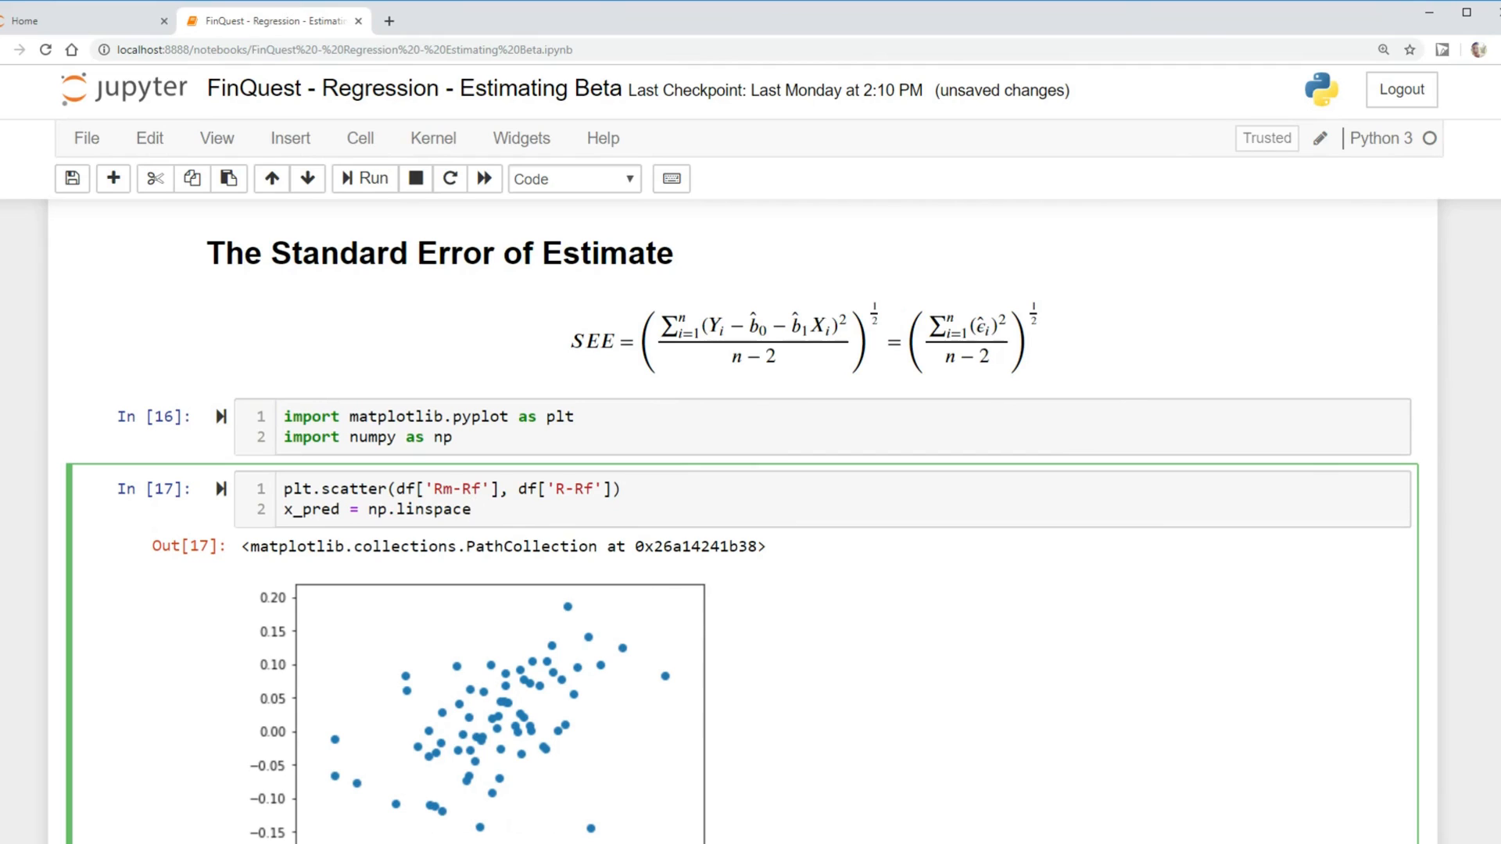
pyautogui.write('()')
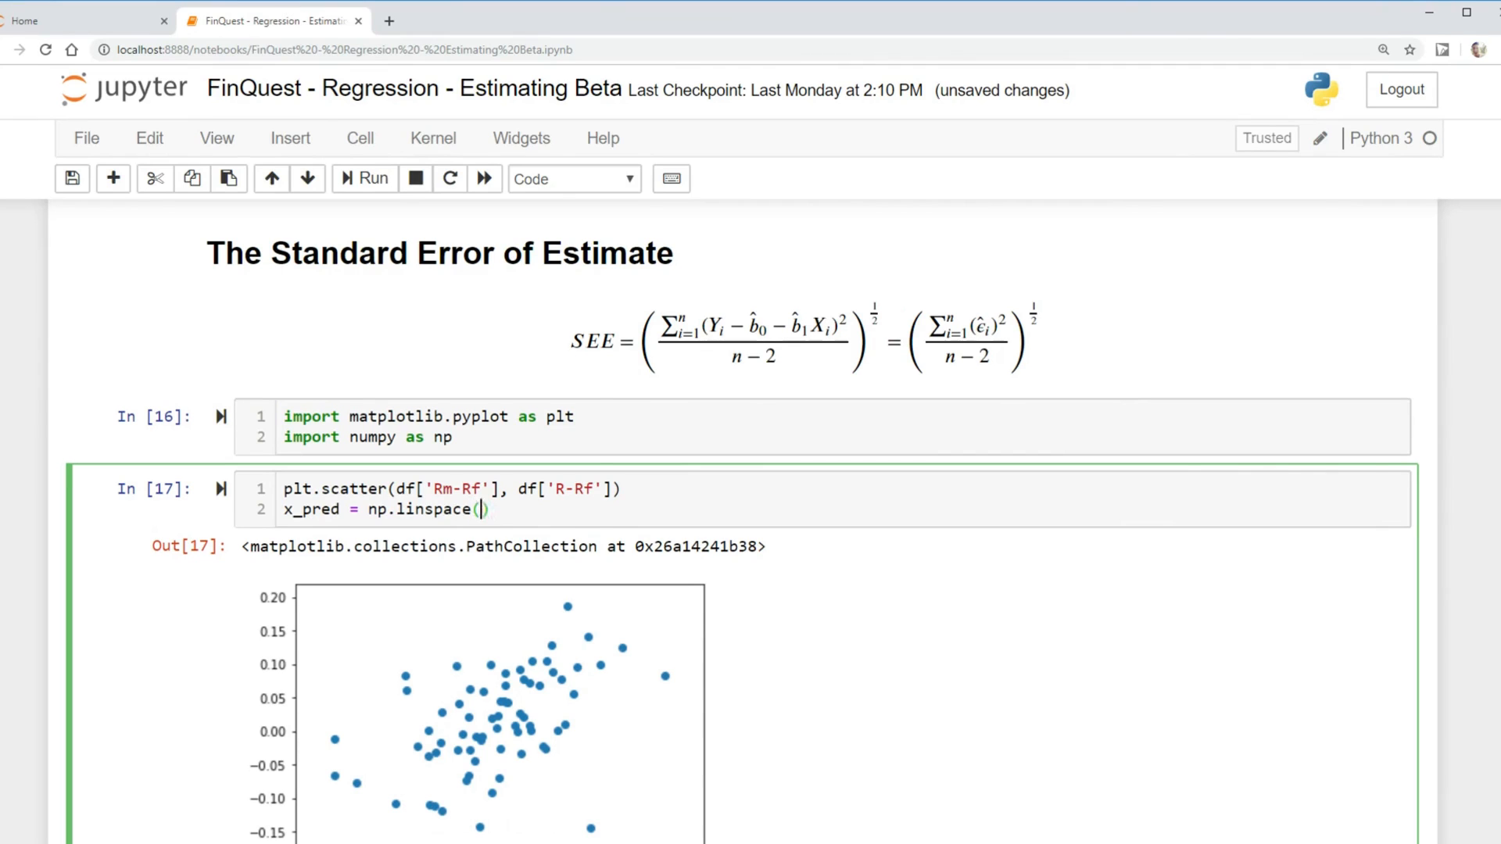
pyautogui.write('df[]')
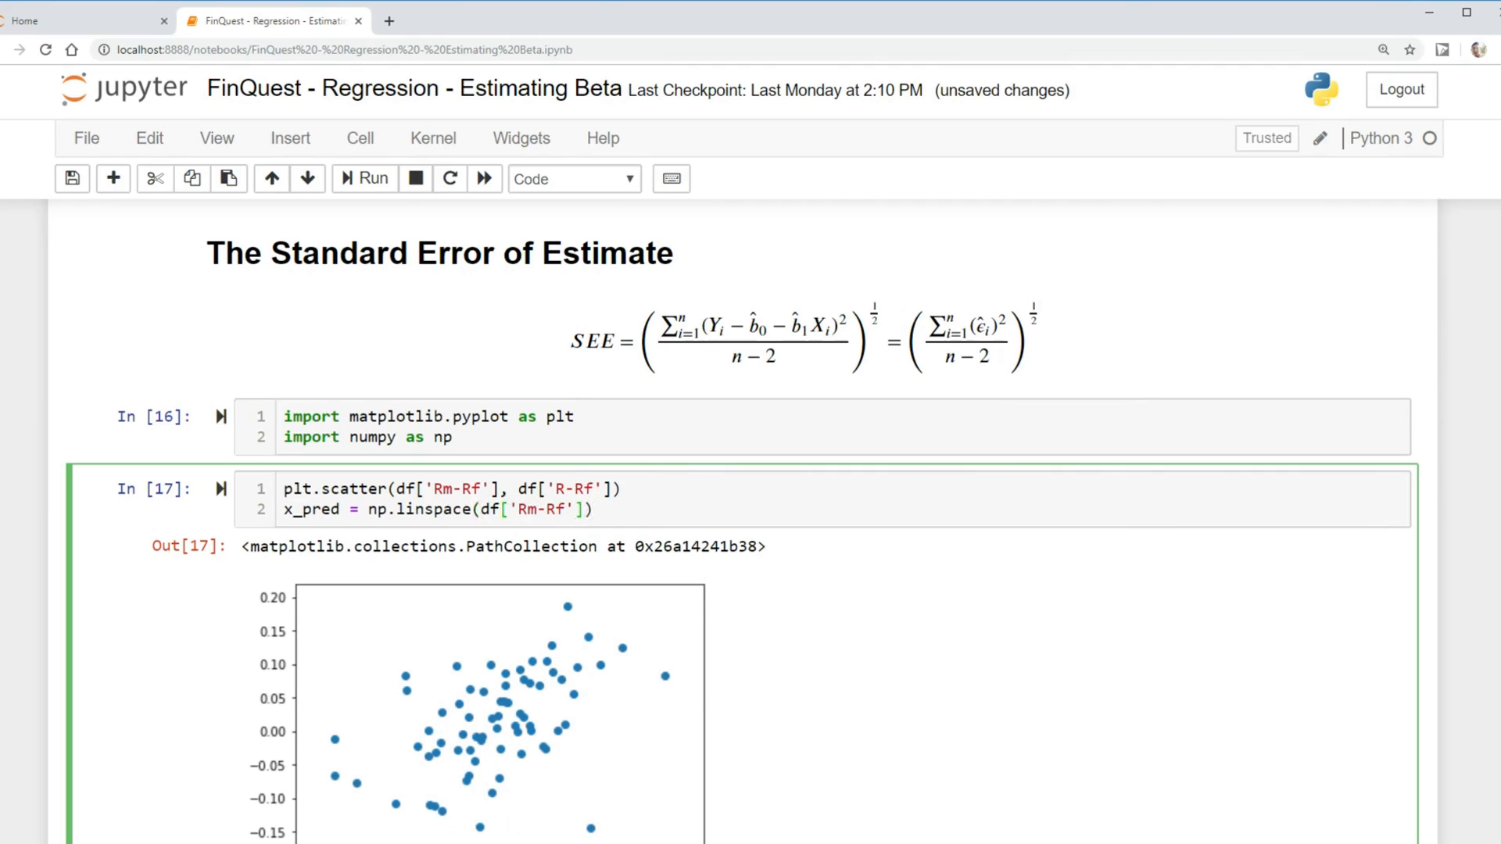
pyautogui.write('.min()')
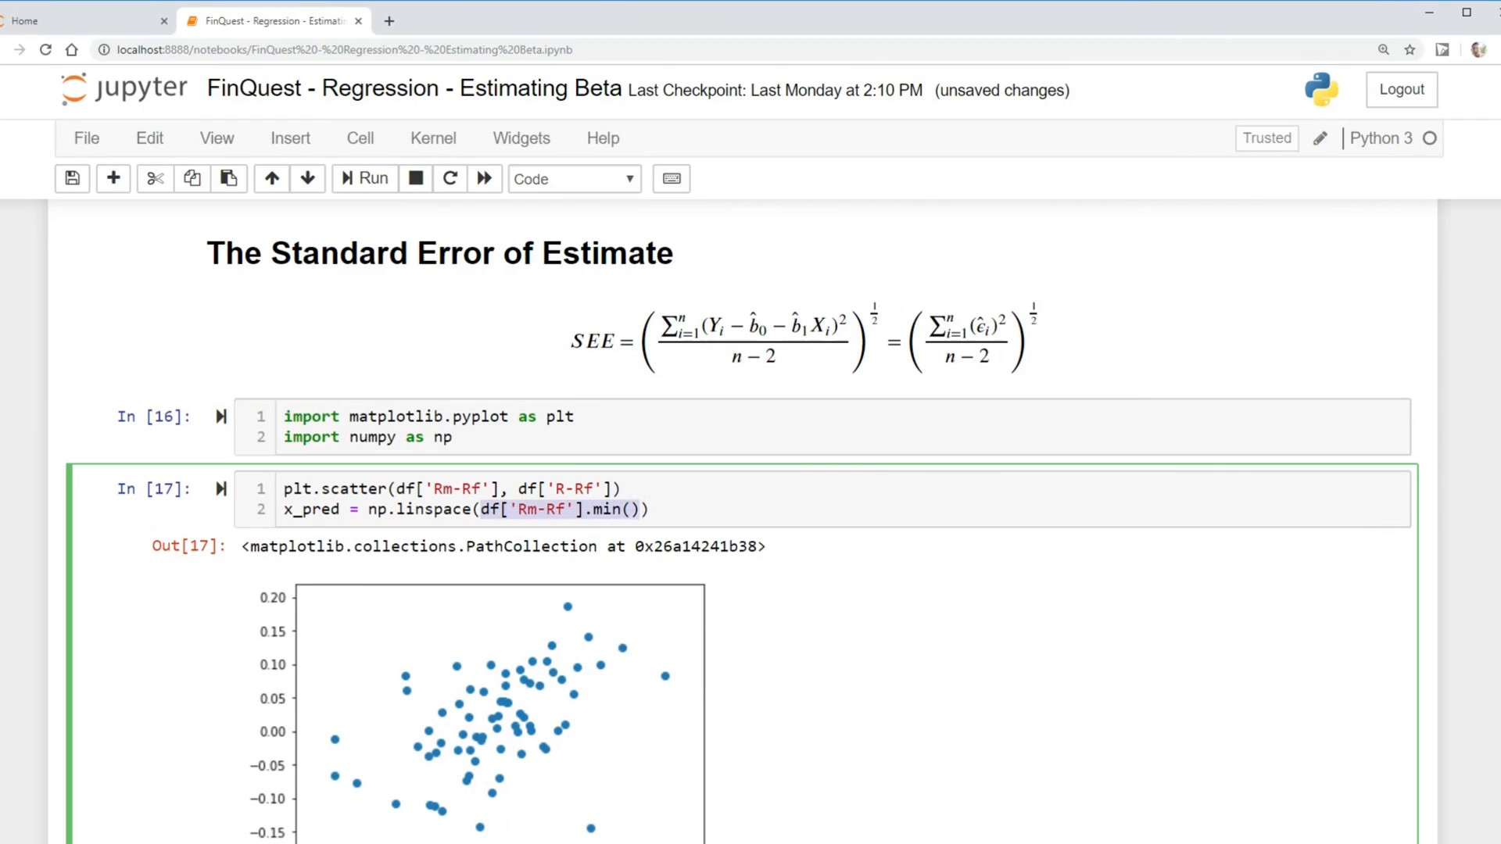
pyautogui.write(", df['Rm-Rf'].min()")
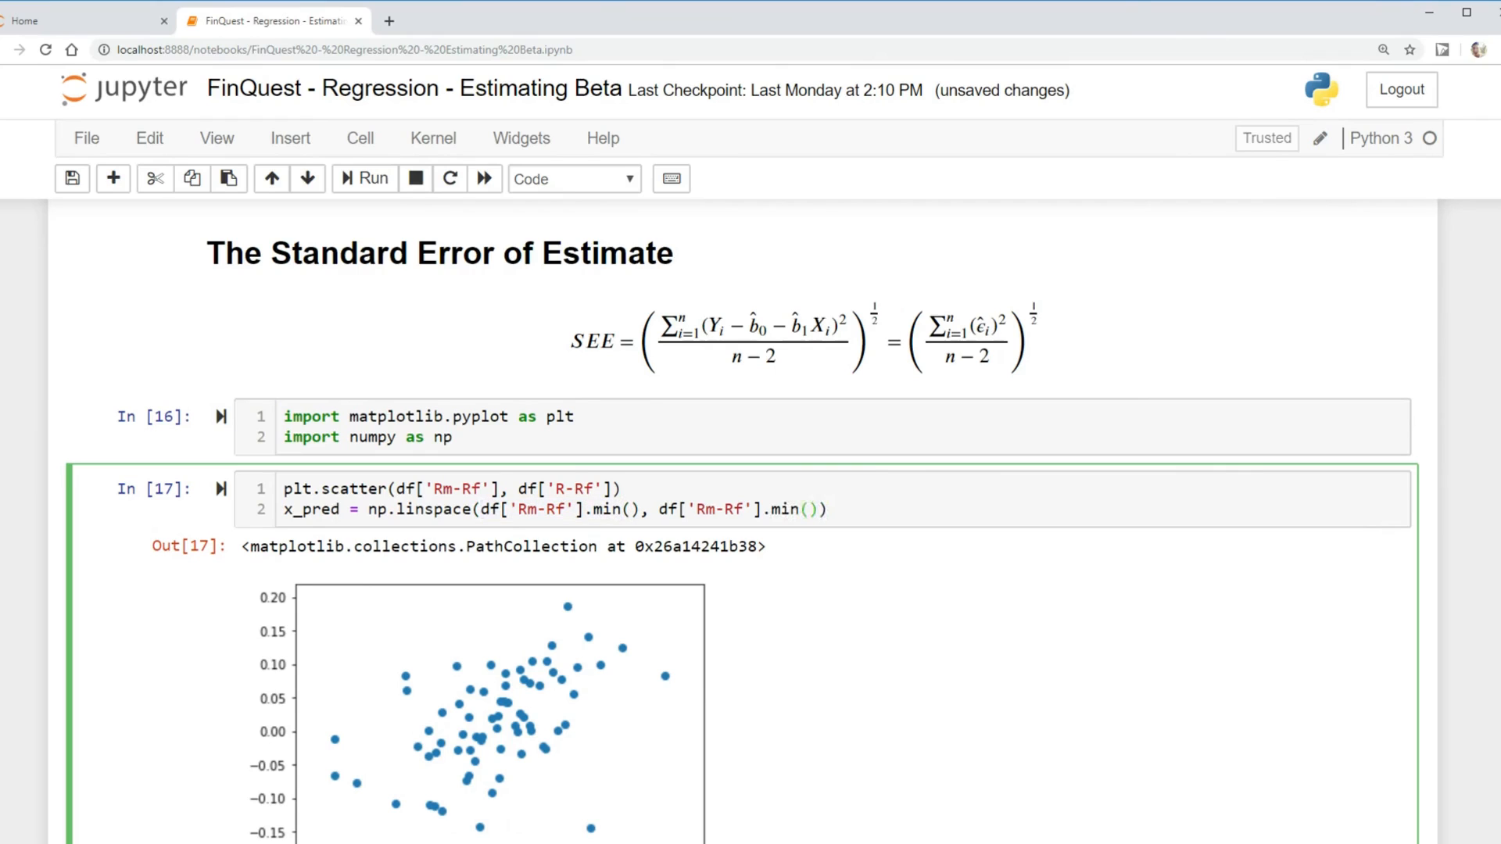
pyautogui.write('max')
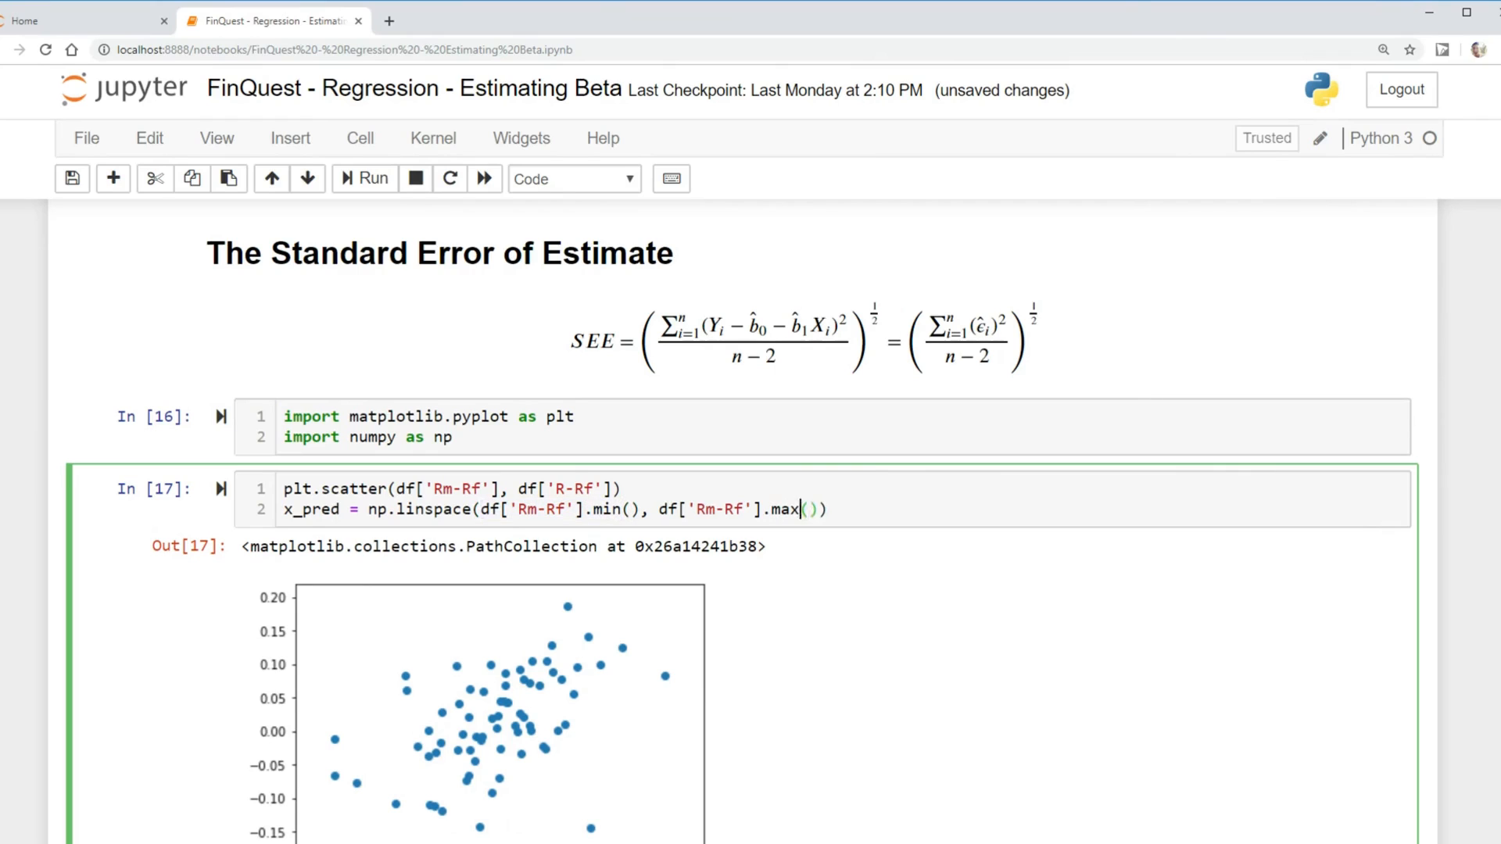
pyautogui.write(', 50')
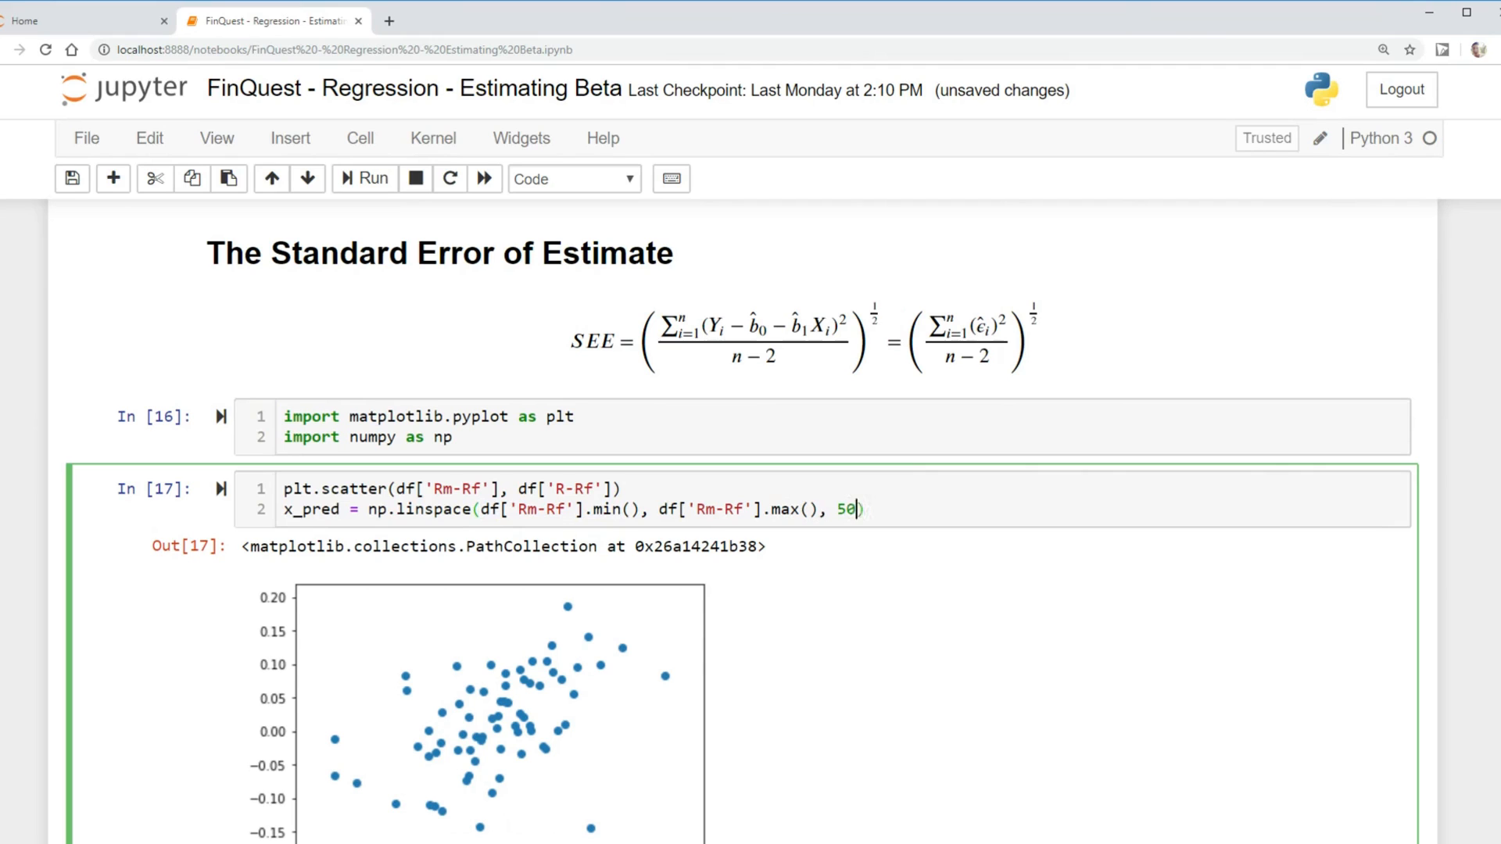
pyautogui.press('Enter')
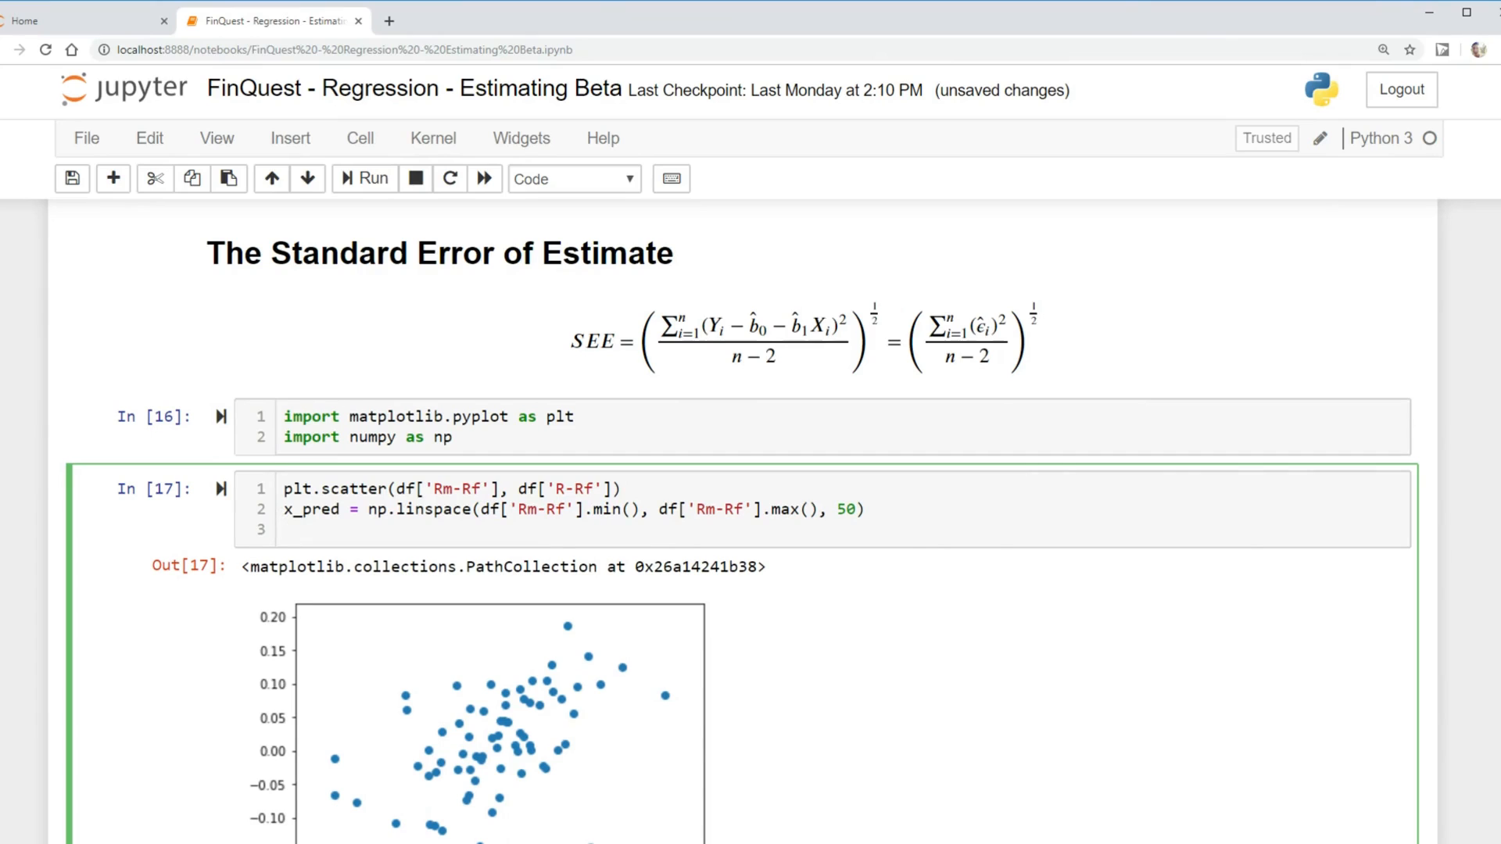
# Define x_pred2 as sm.add_constant(x_pred).
pyautogui.write('sm')
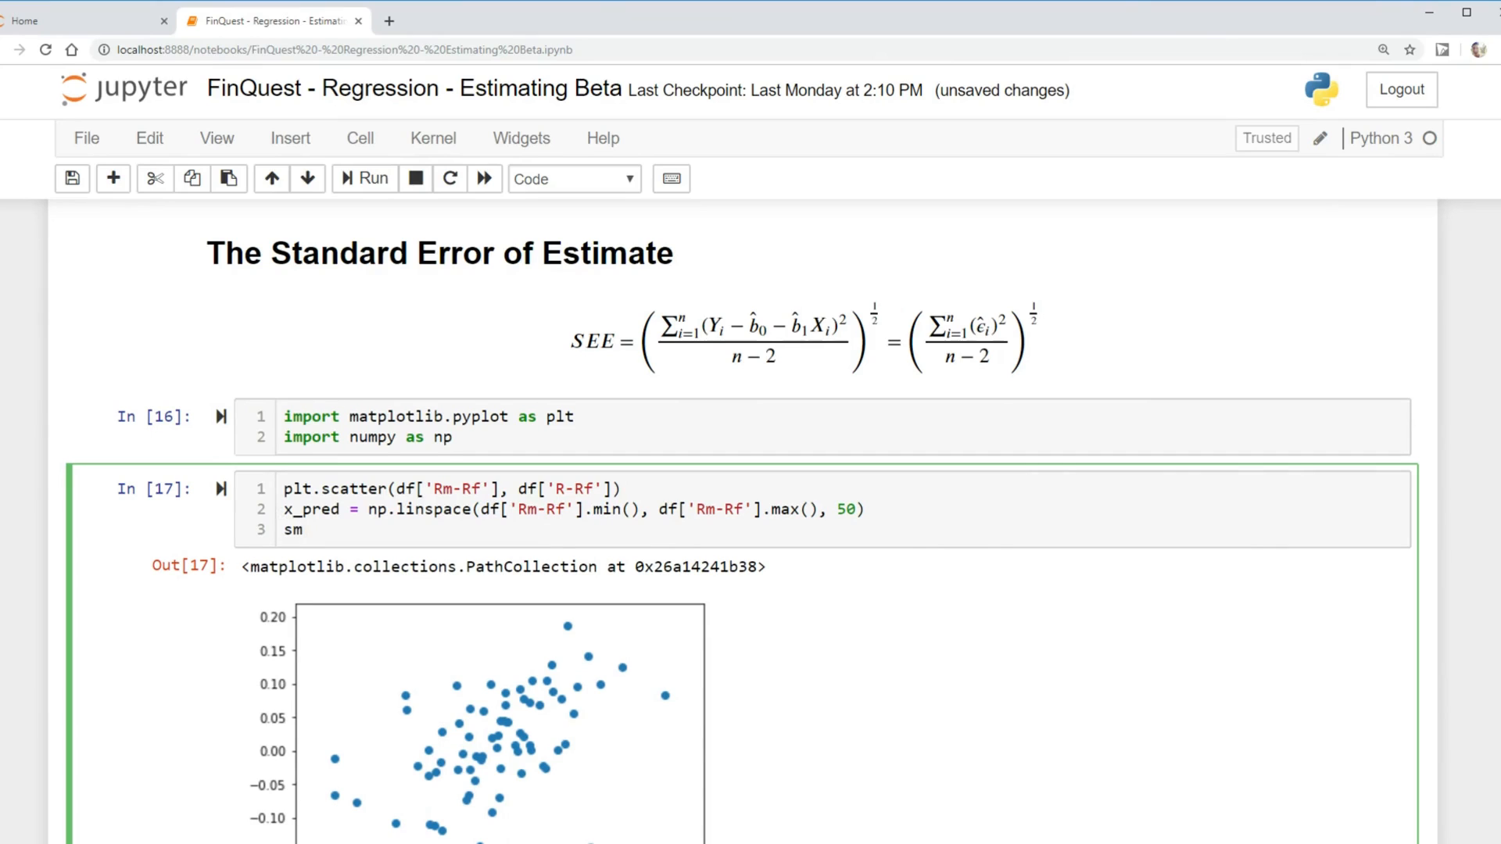
pyautogui.write('.add_cons')
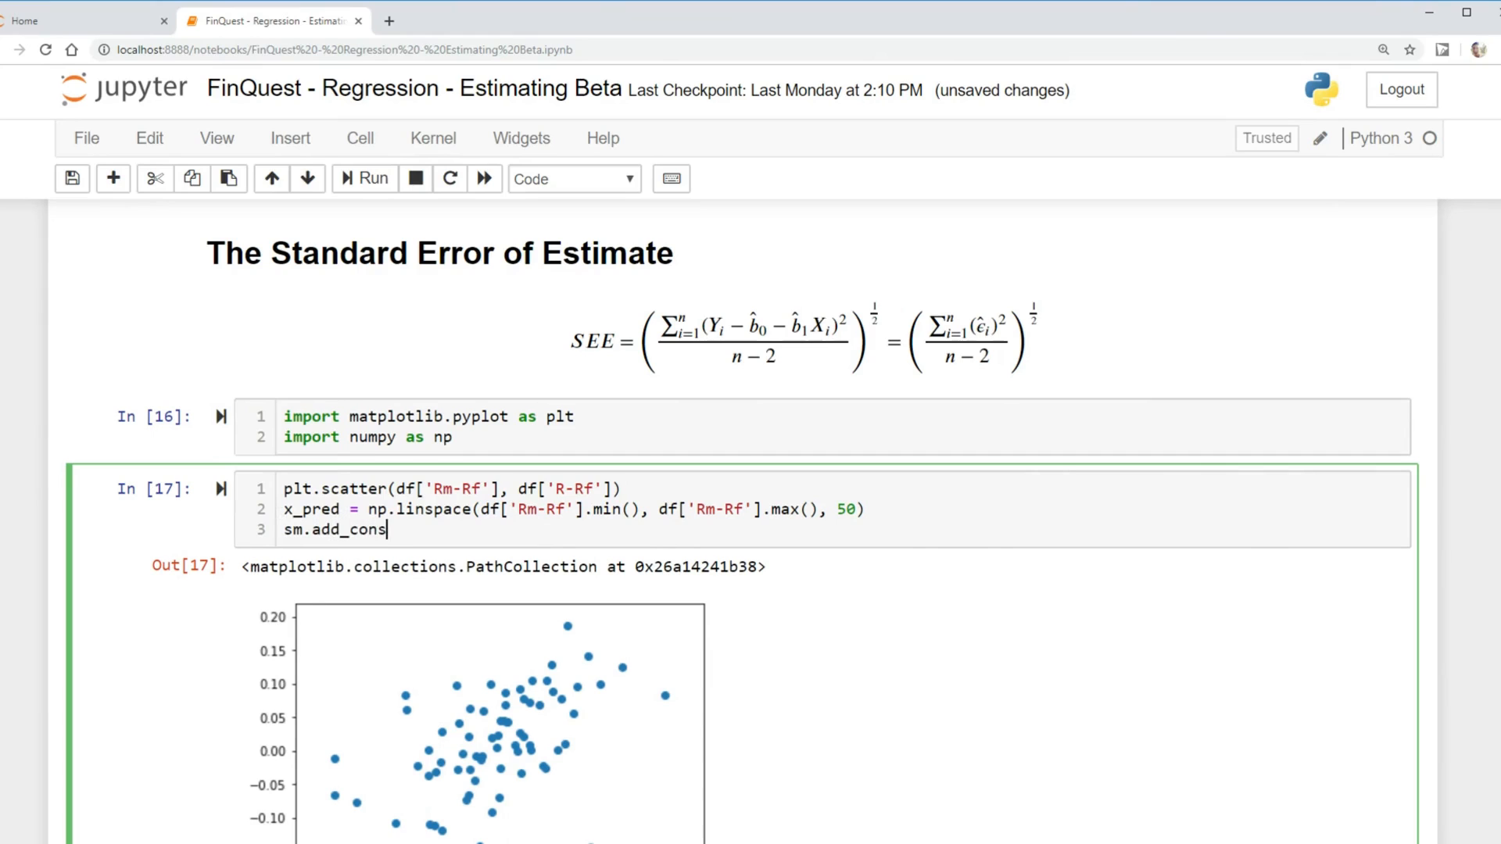
pyautogui.write('tant(x)')
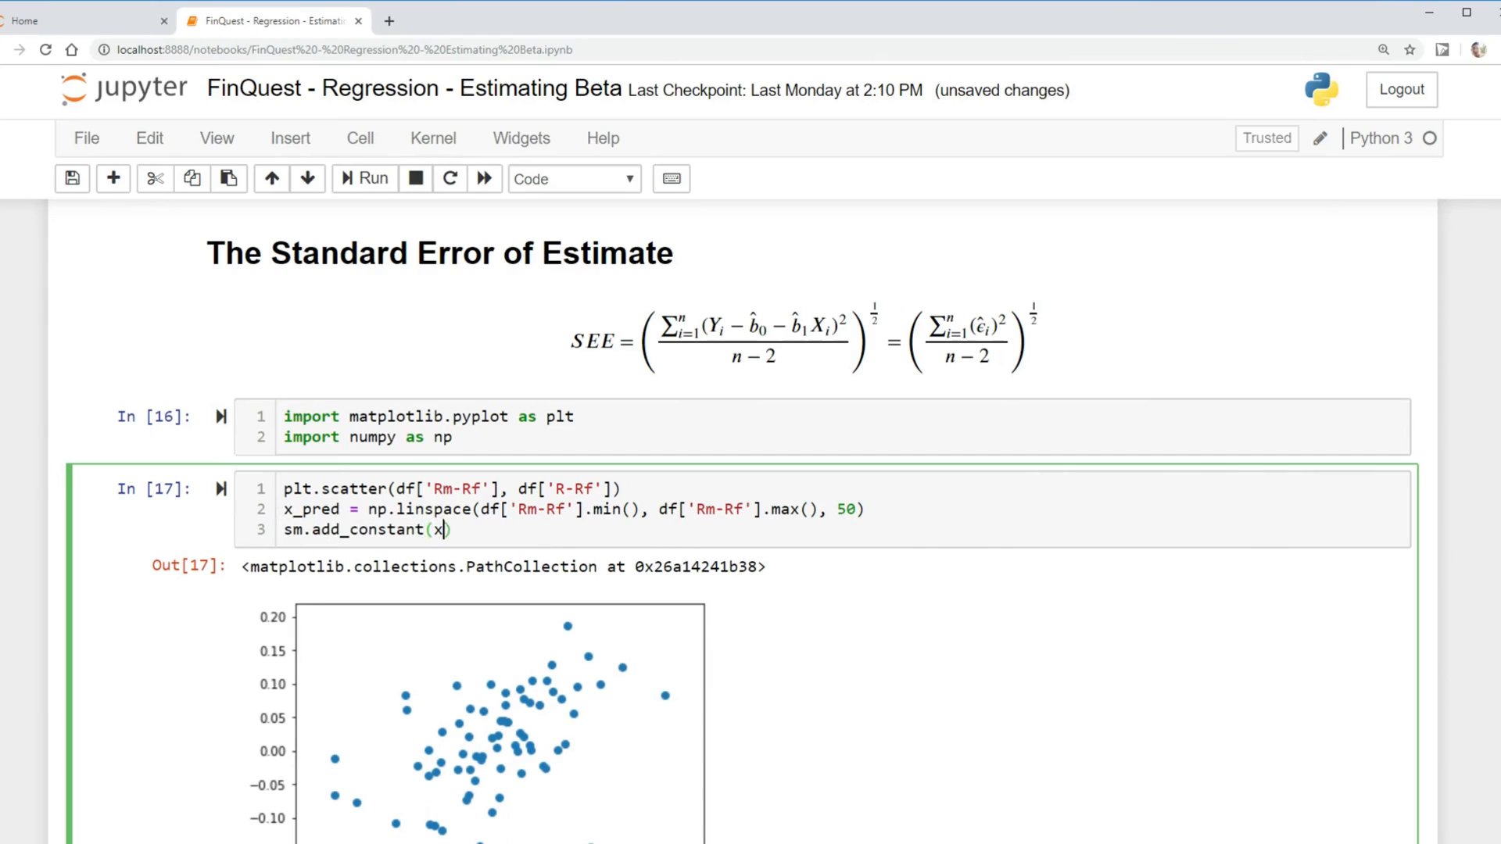
pyautogui.write('_pred')
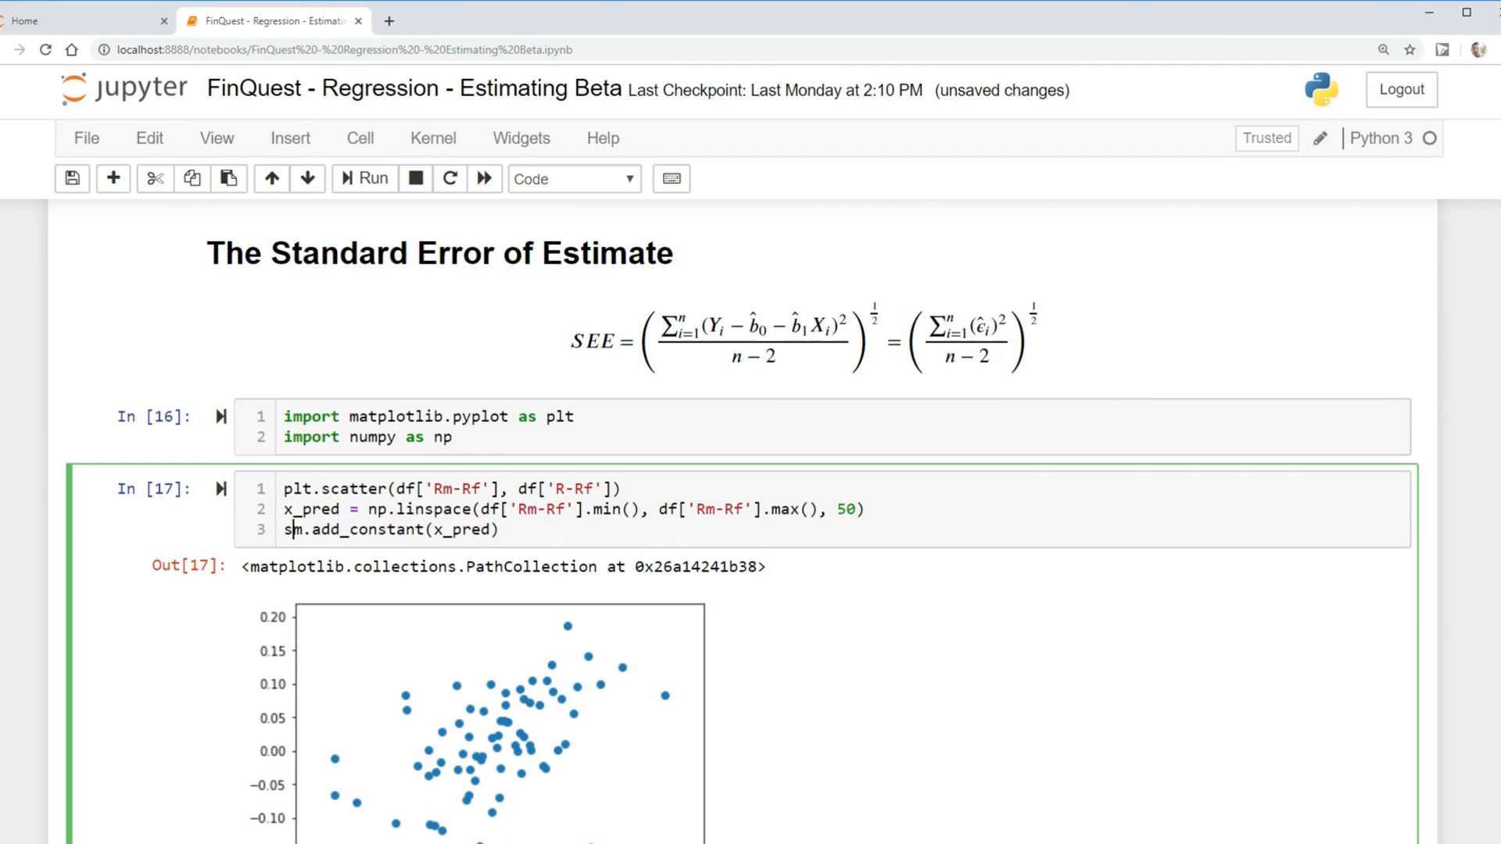
pyautogui.write('x_pred2 =')
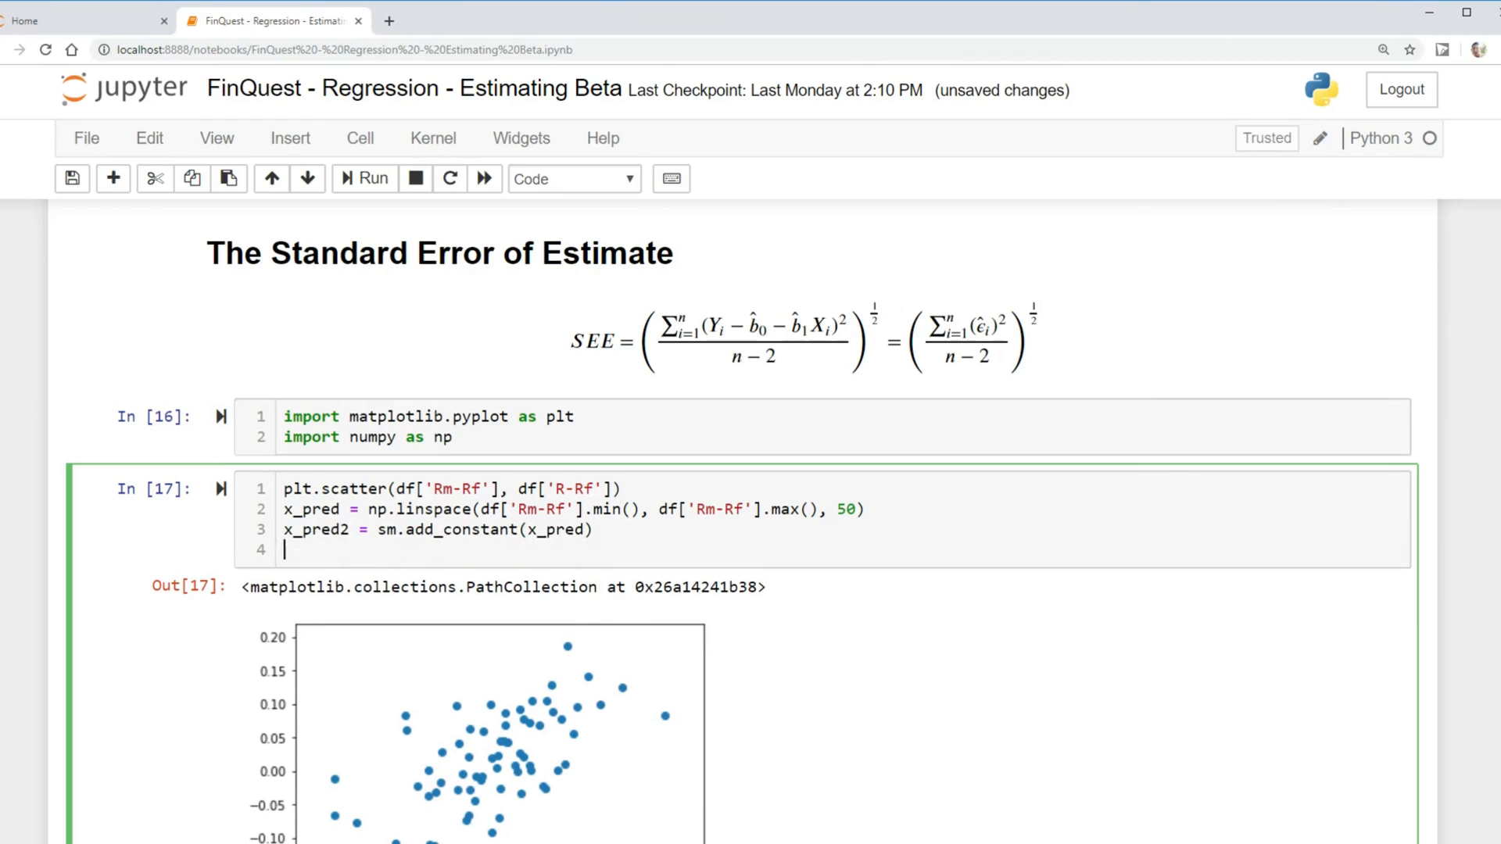
# Set y_pred to results.predict(x_pred2).
pyautogui.write('y_pred = r')
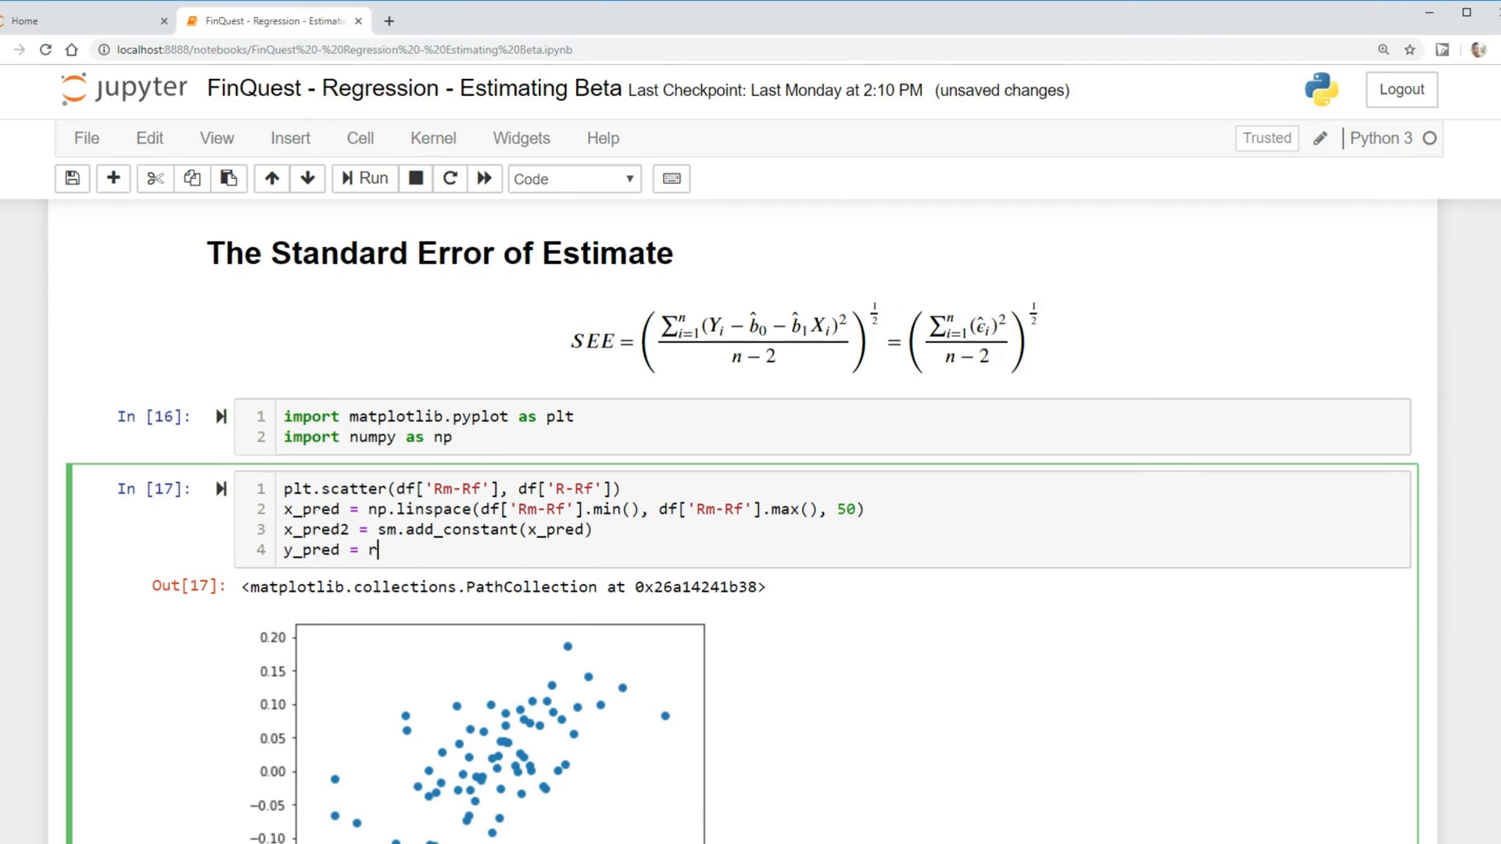
pyautogui.write('esults')
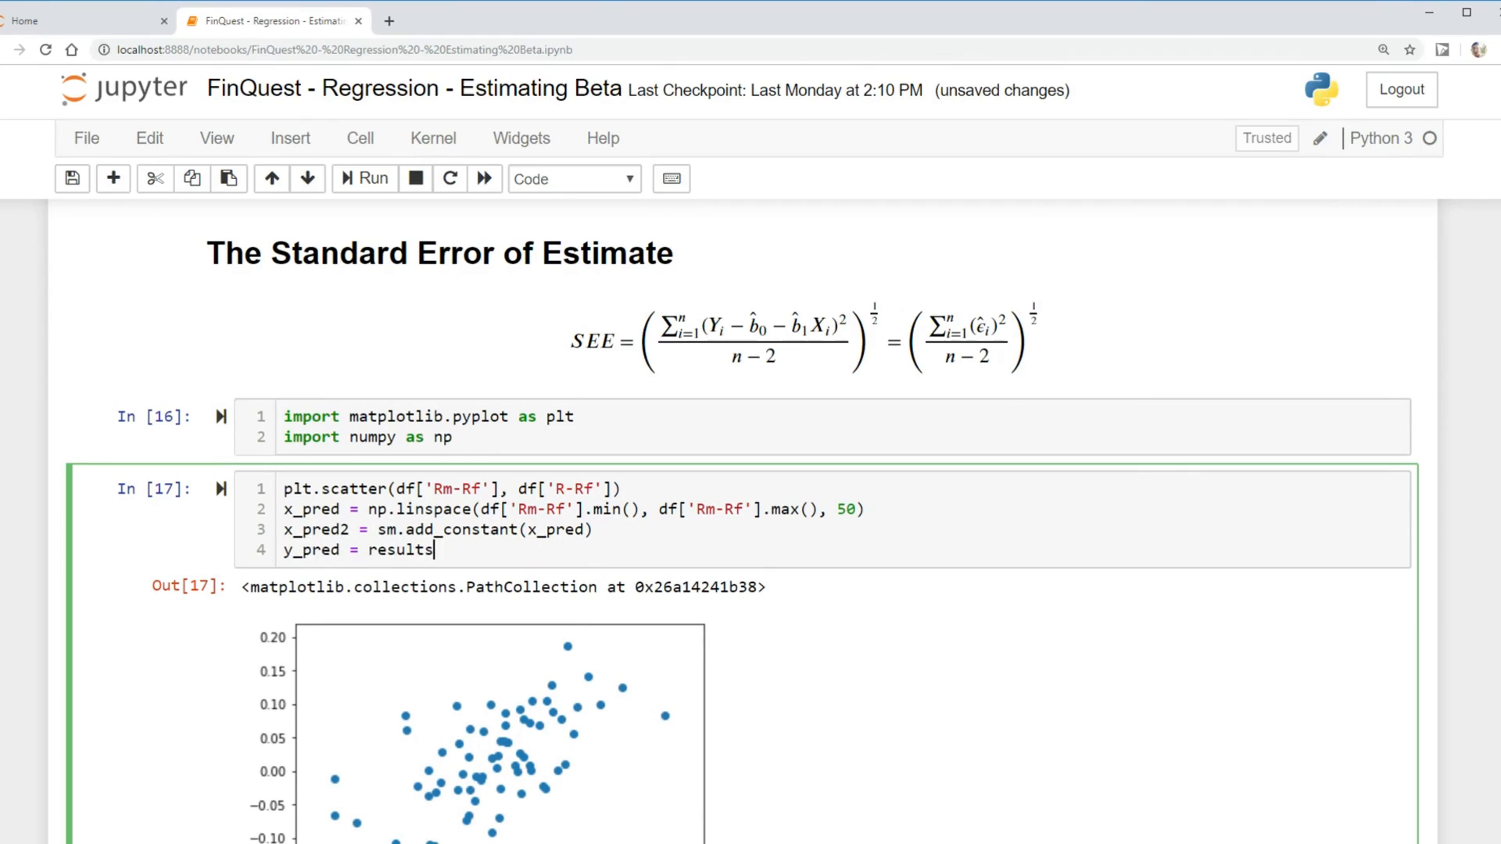
pyautogui.write('.')
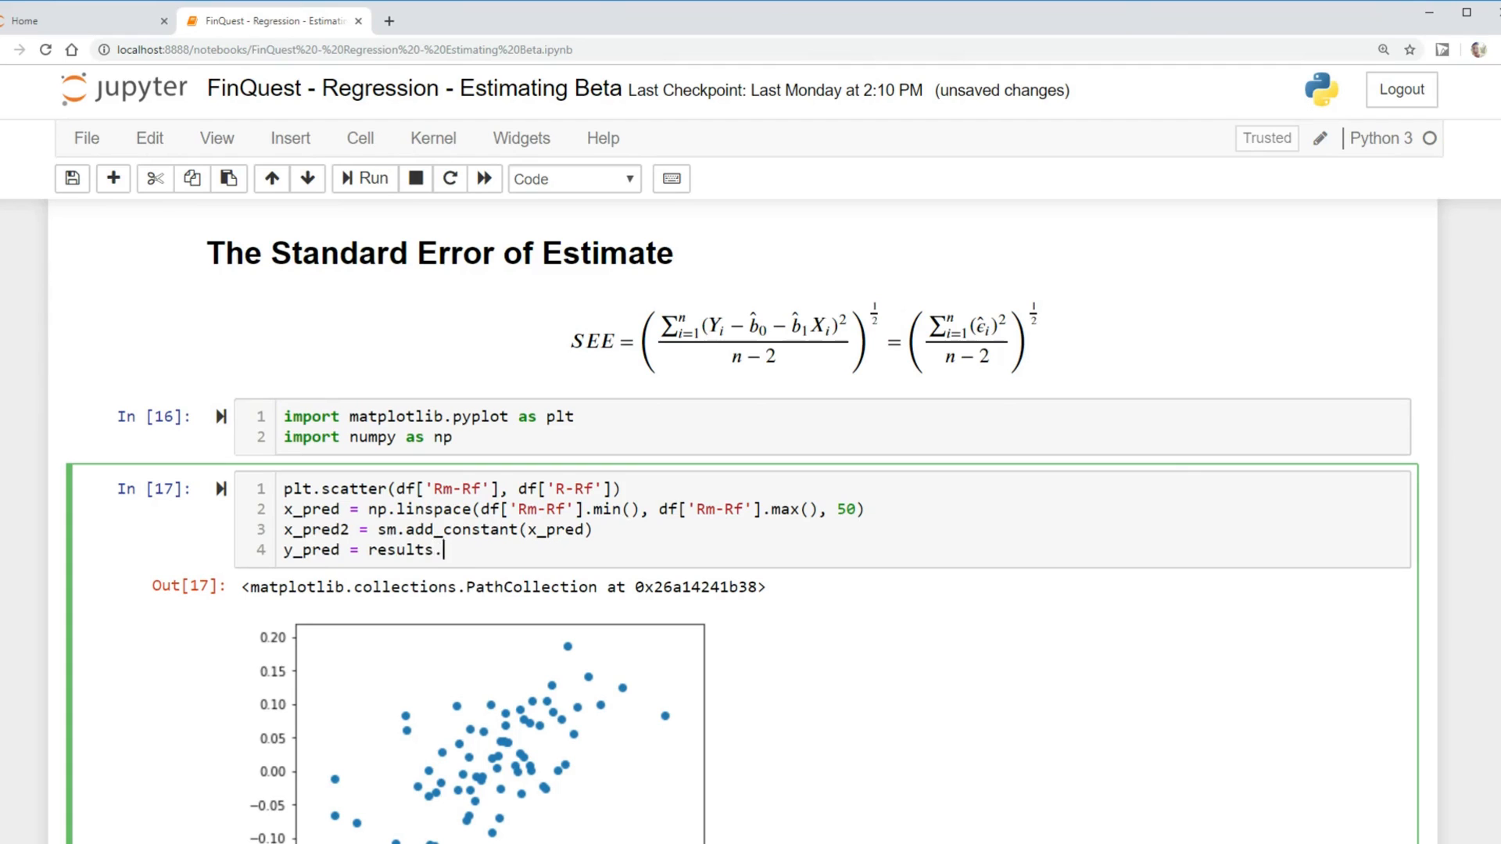
pyautogui.write('predict')
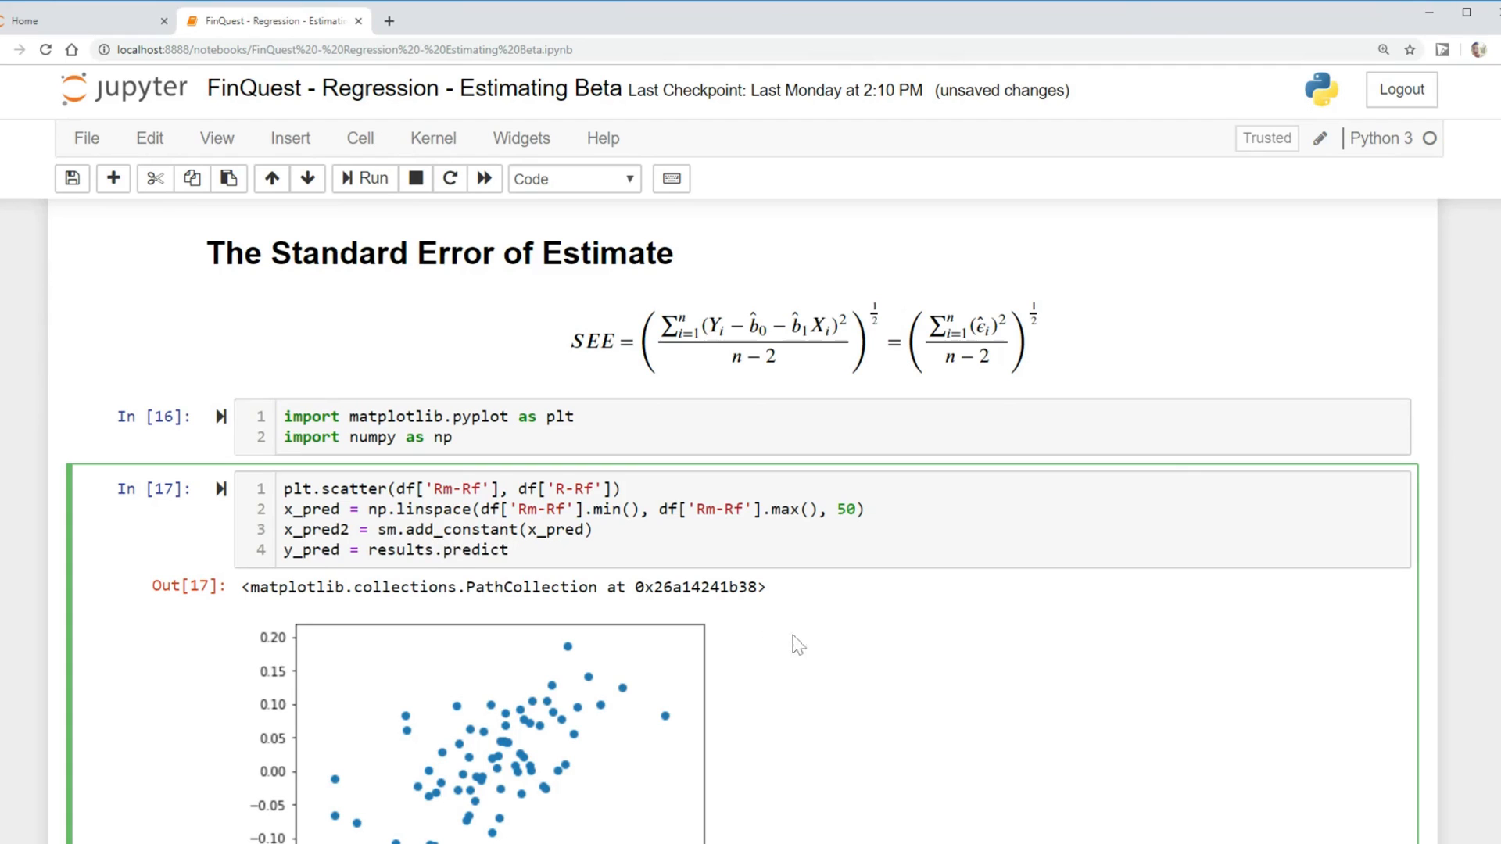
pyautogui.write('(x_pr')
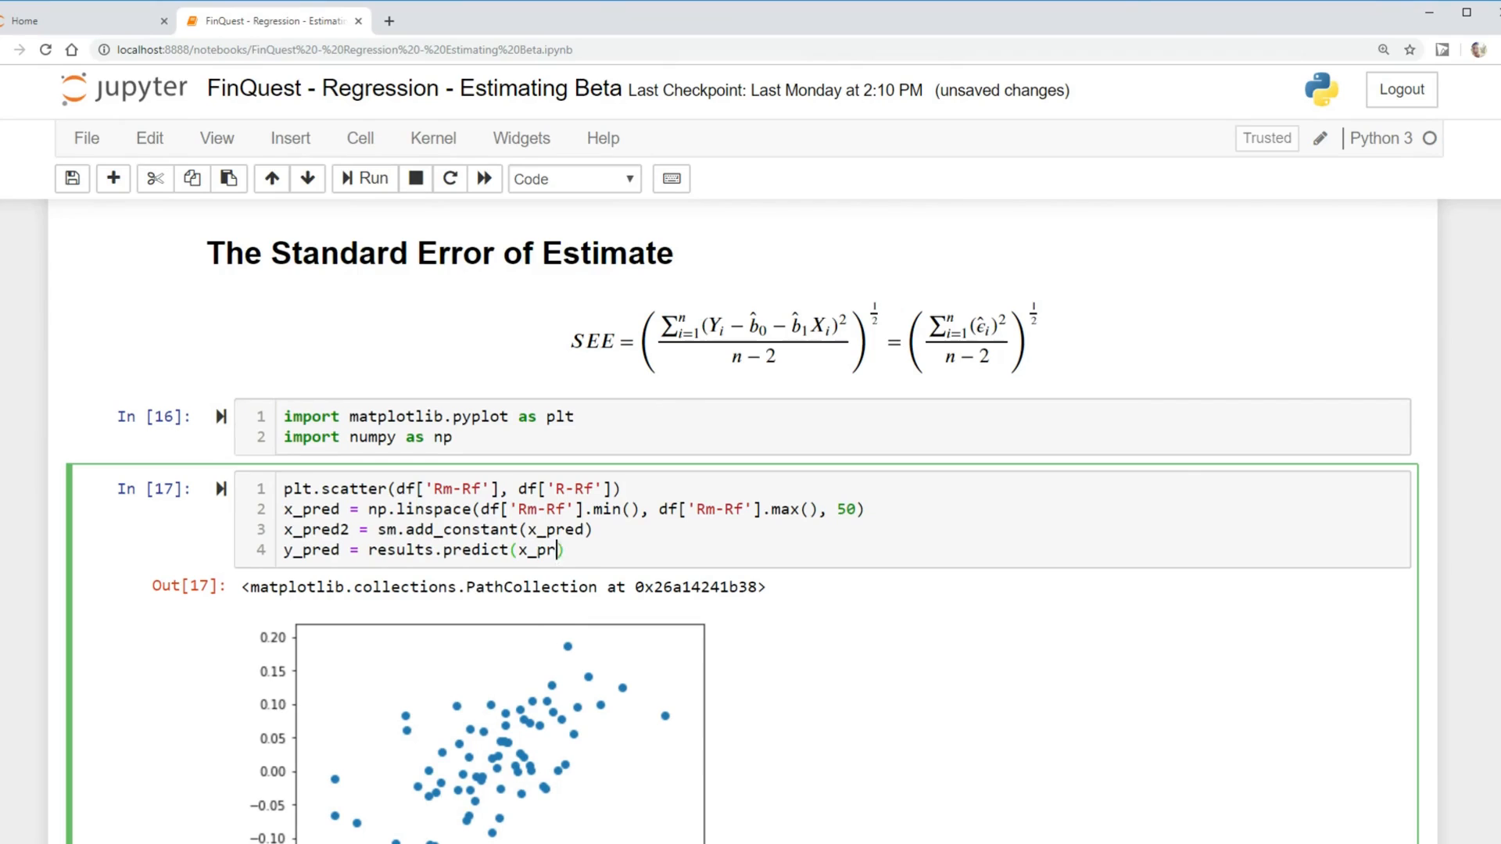
pyautogui.write('ed2)')
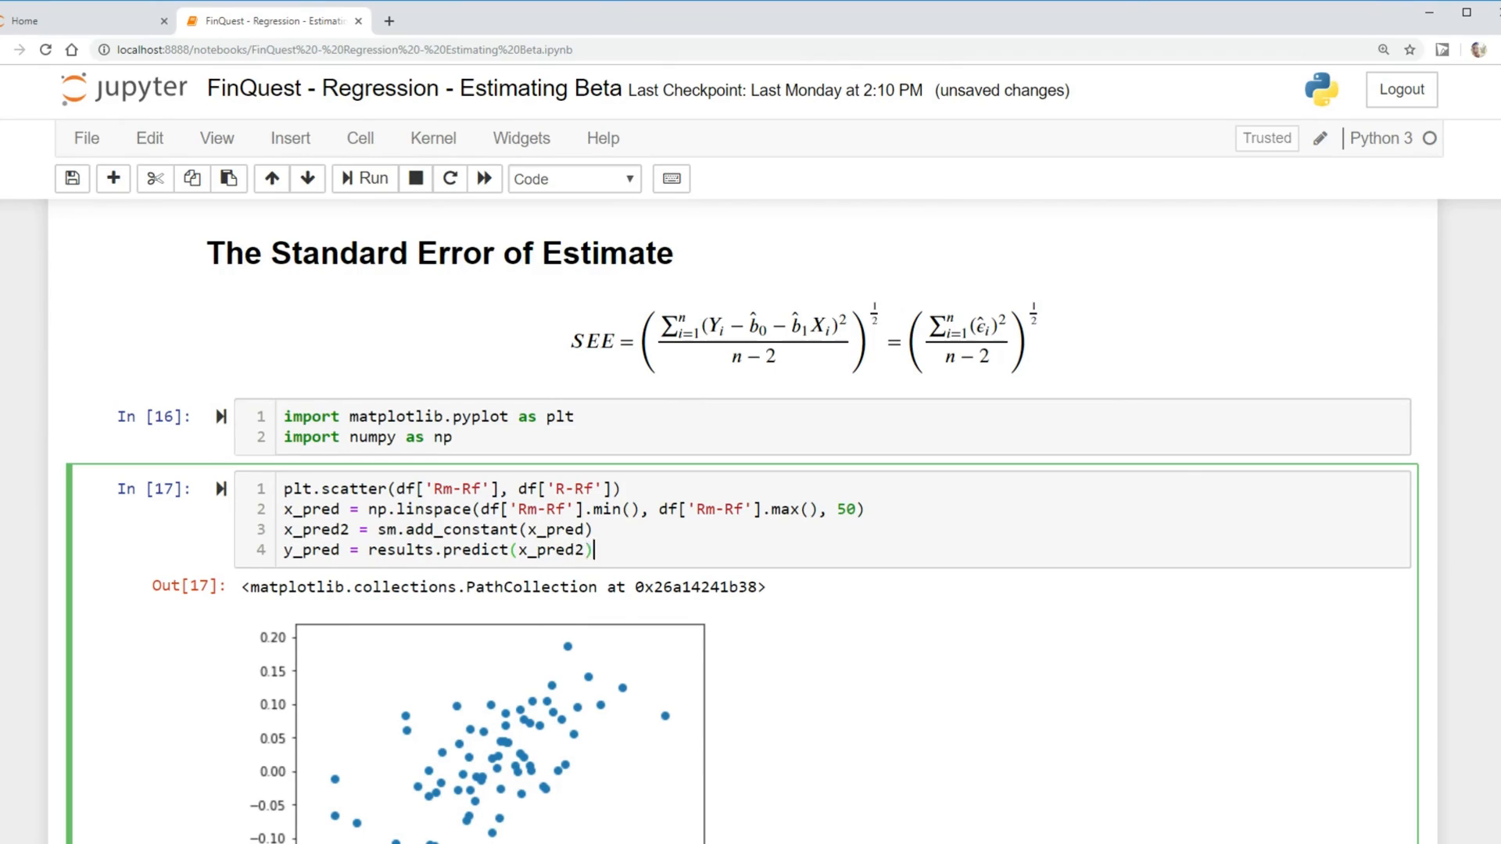
pyautogui.write('plt')
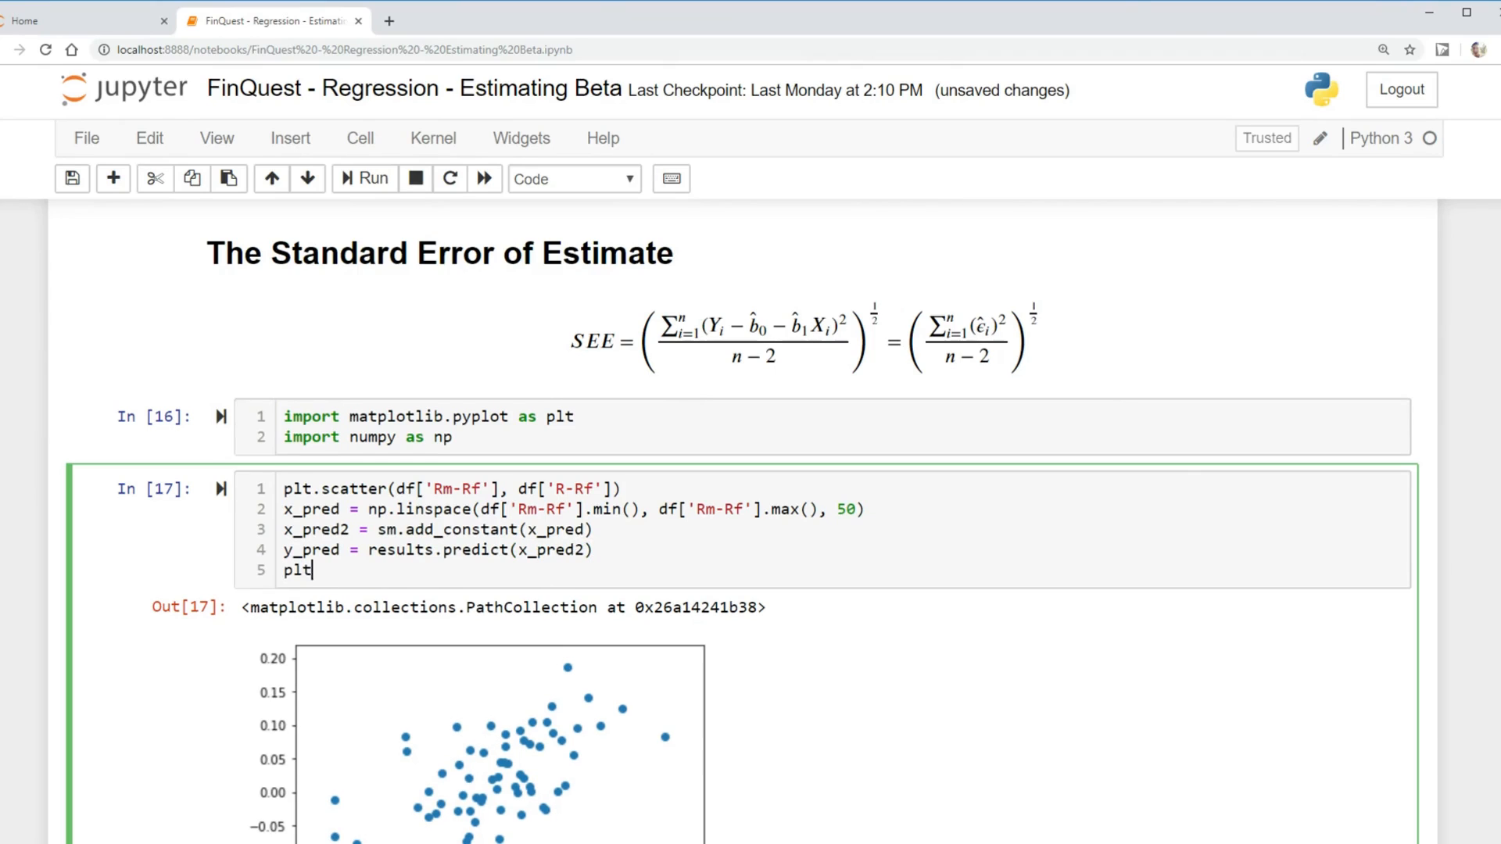
# Write plt.plot(x_pred, y_pred, color='g') to draw the fitted line in green.
pyautogui.write('.plot()')
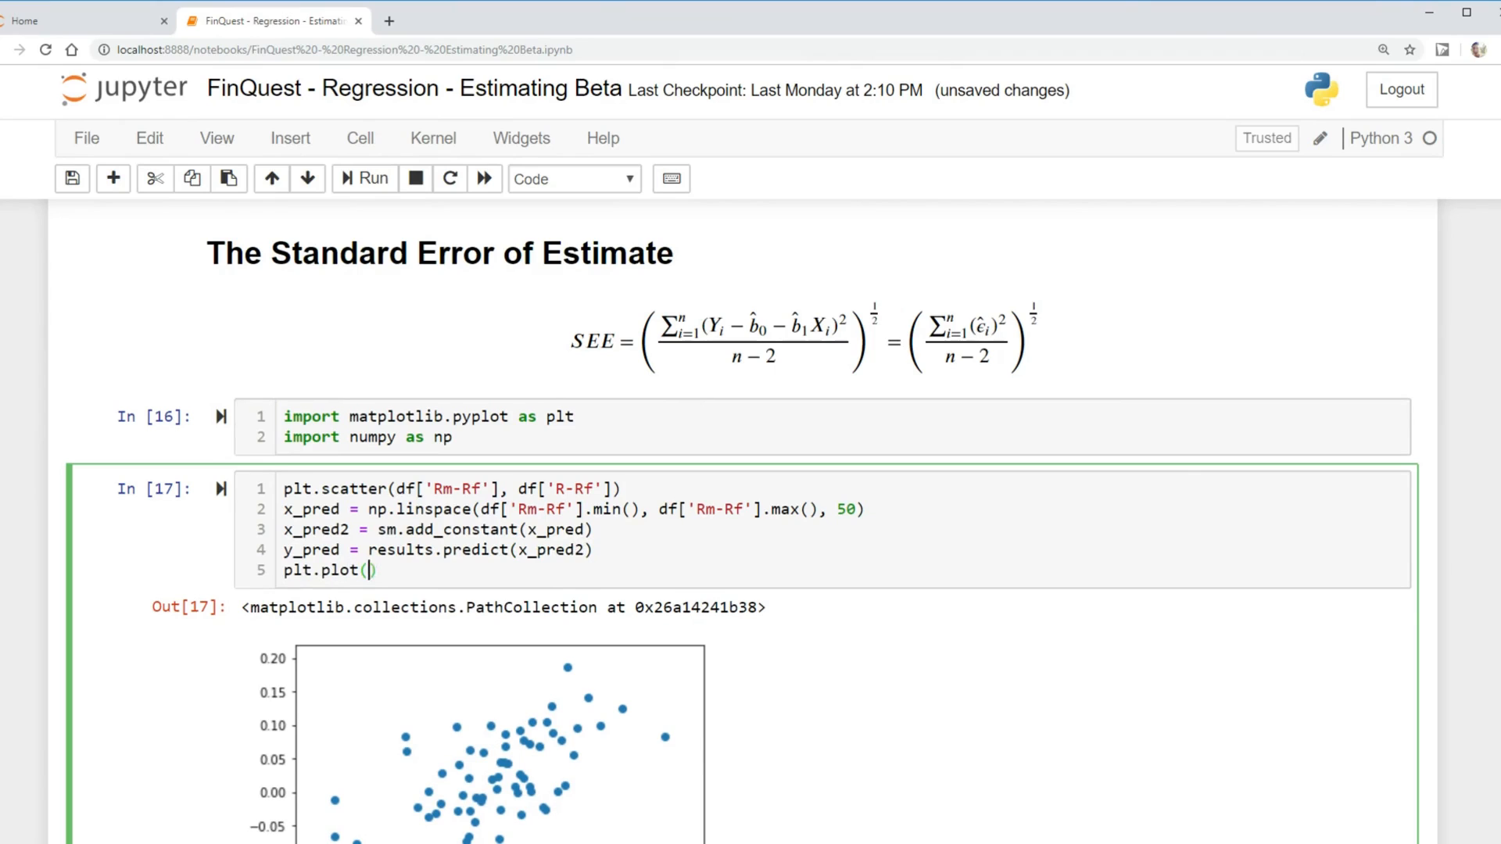
pyautogui.write('x')
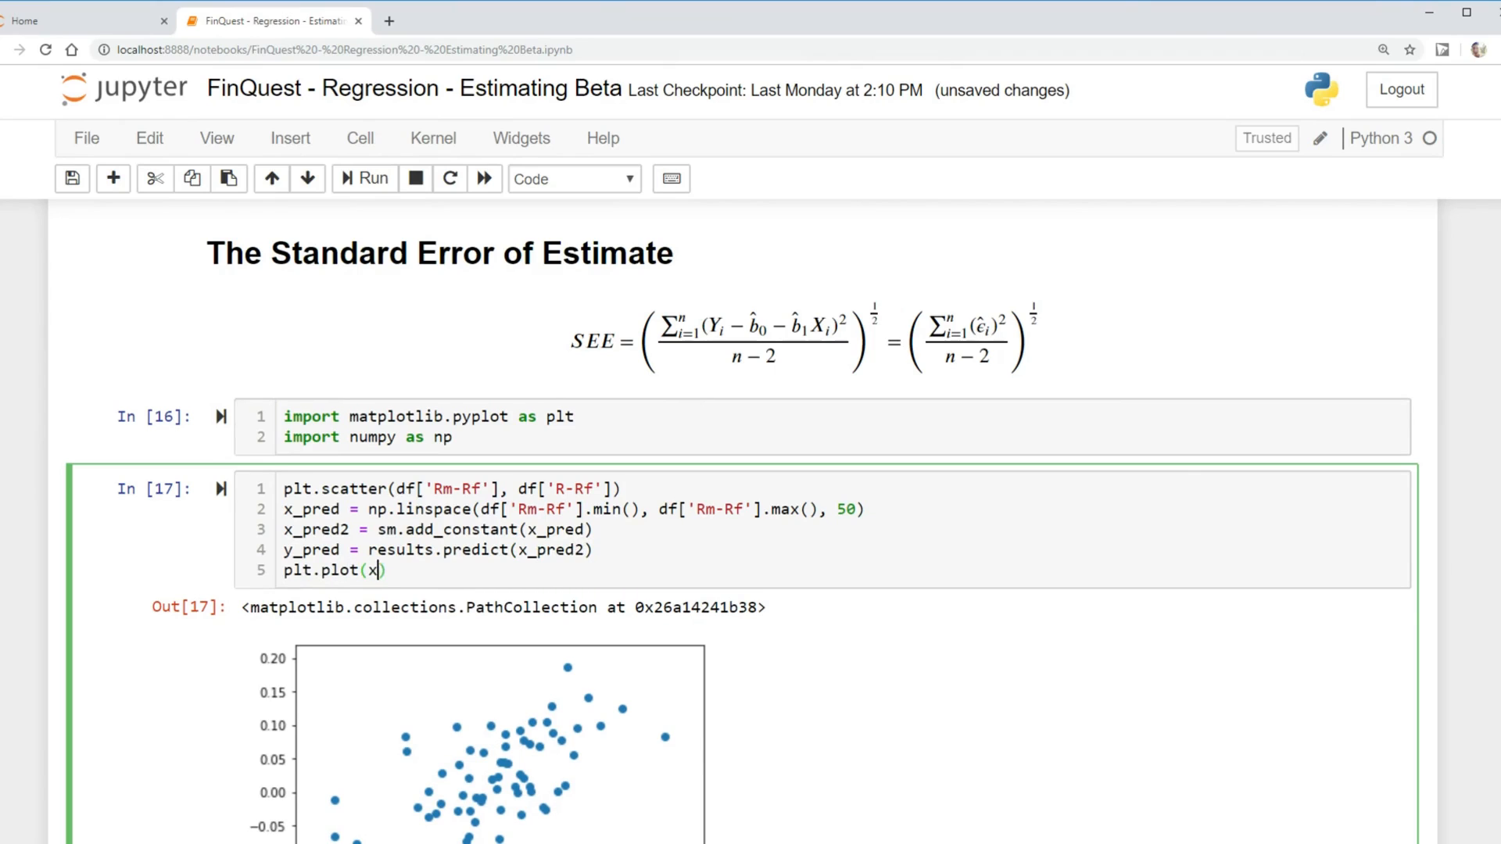
pyautogui.write('_pred,')
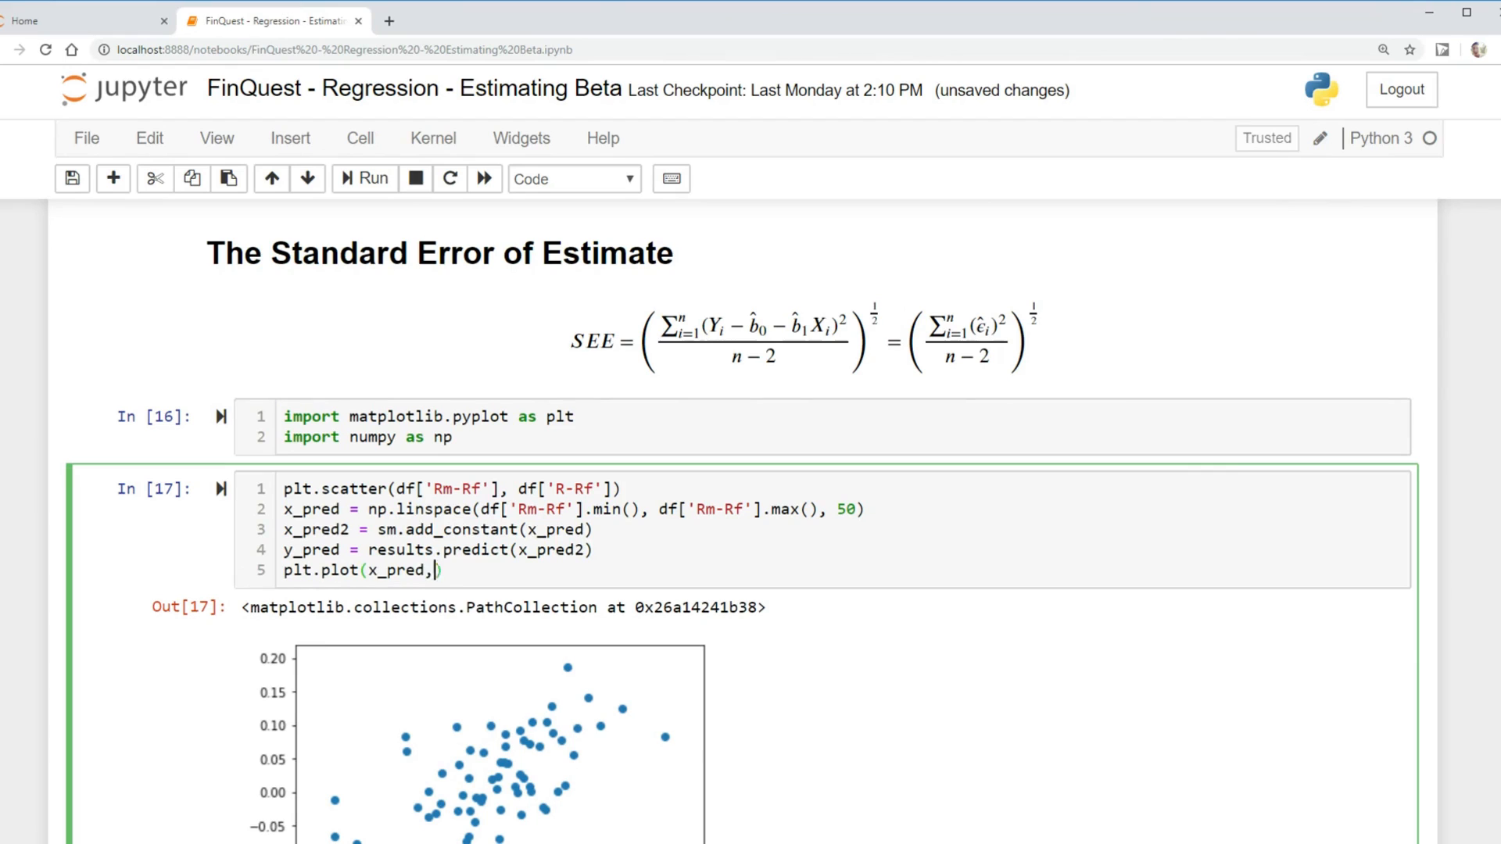
pyautogui.write('y_pre')
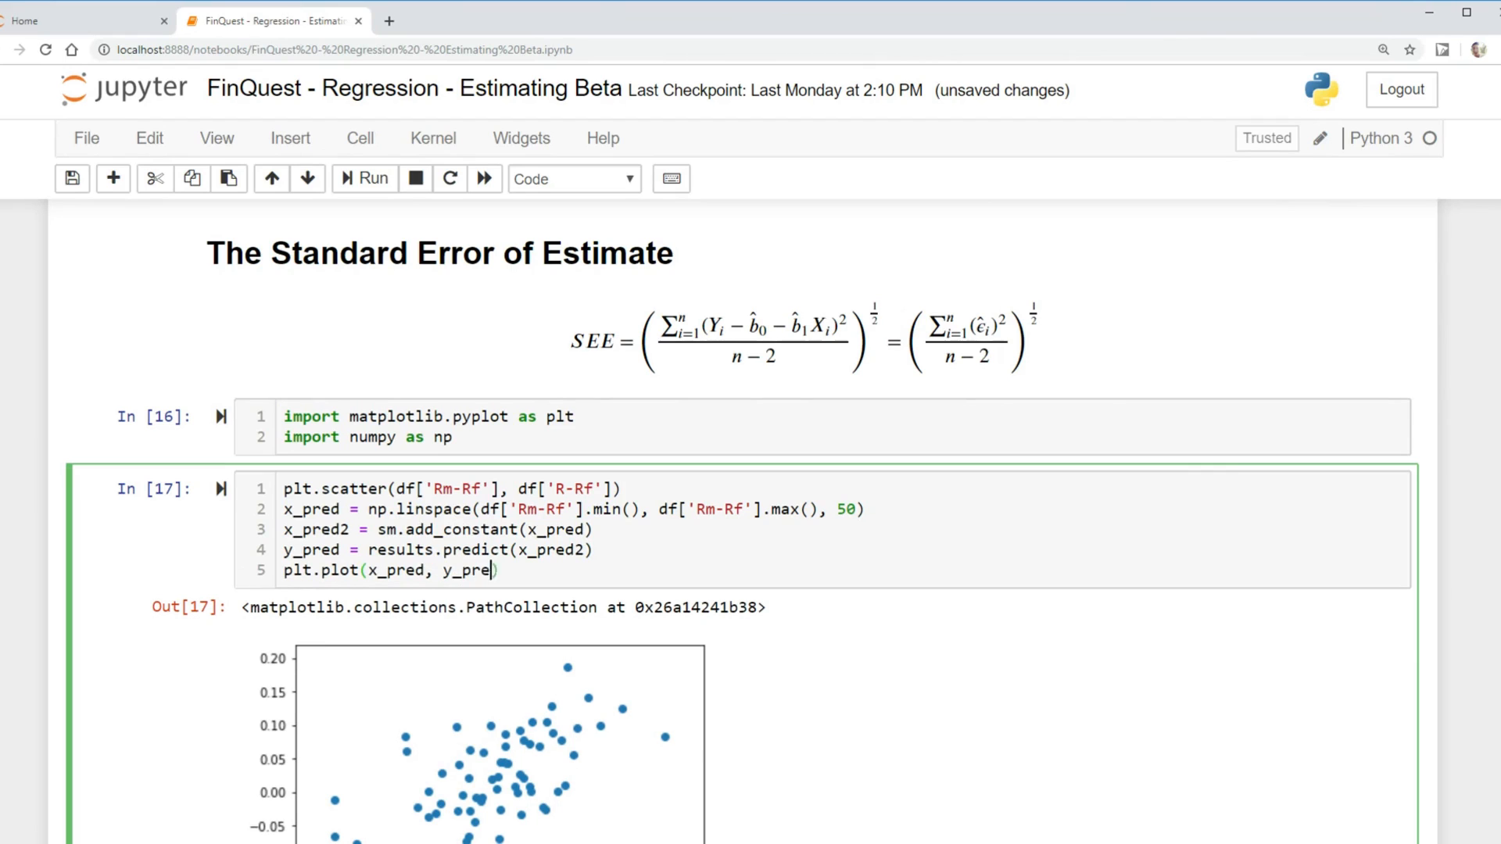
pyautogui.write(', clo')
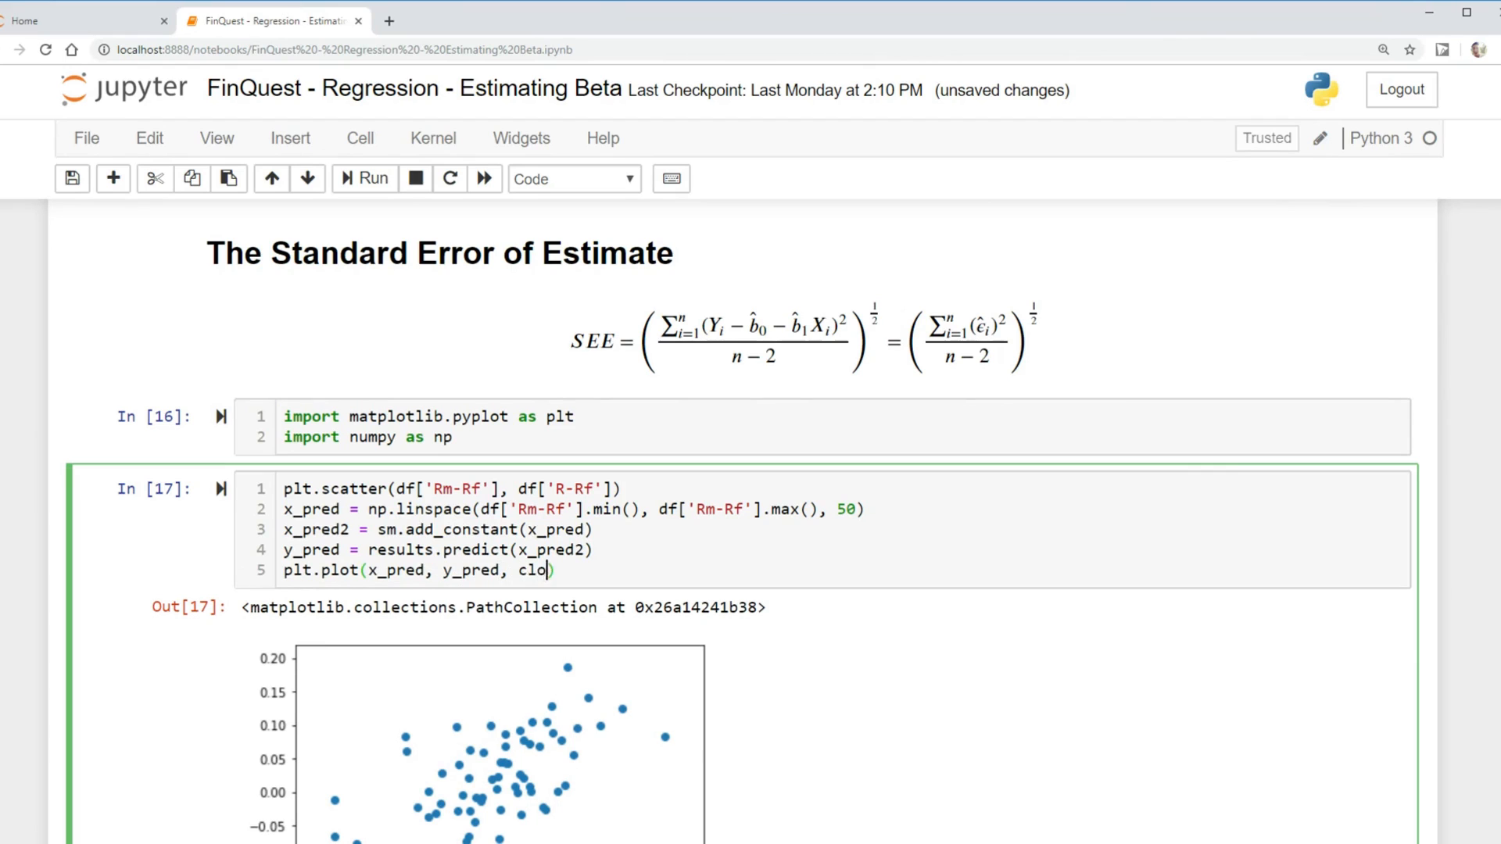
pyautogui.write('r')
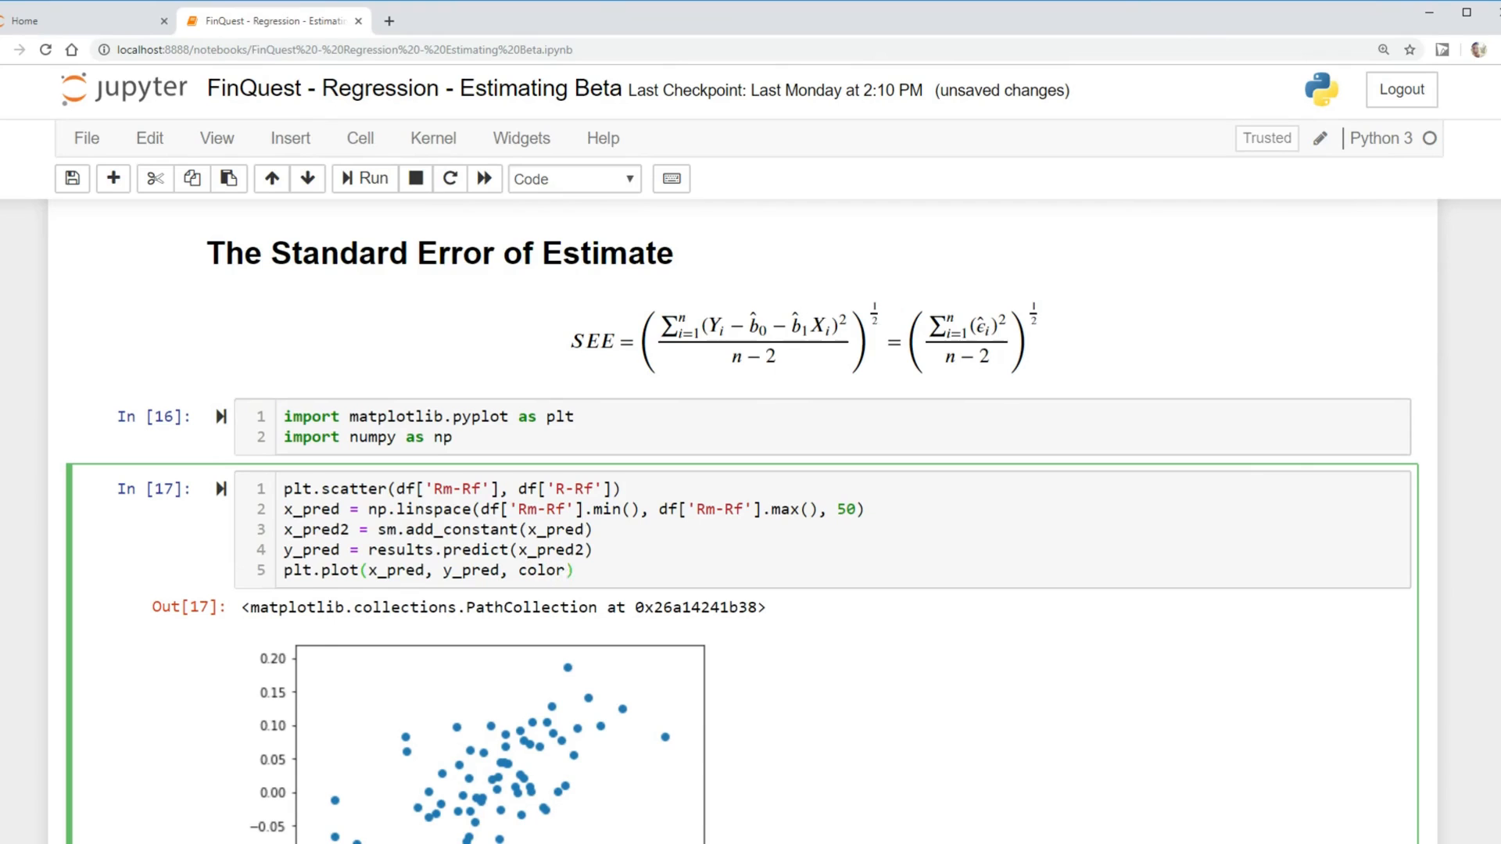
pyautogui.write("='g'")
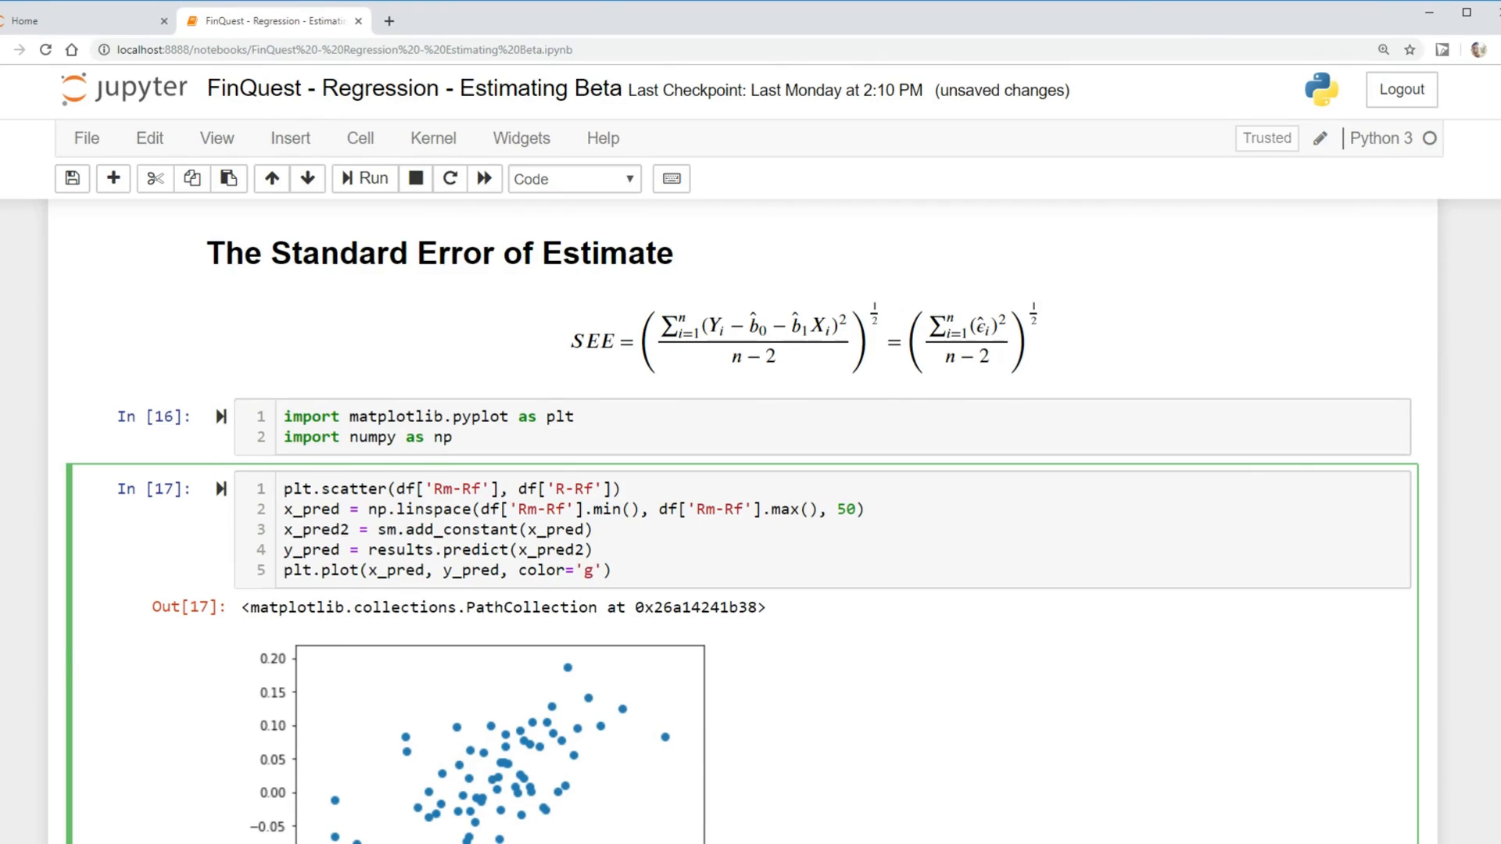
# Rerun the plot cell to draw the green regression line over the scatter.
pyautogui.click(363, 179)
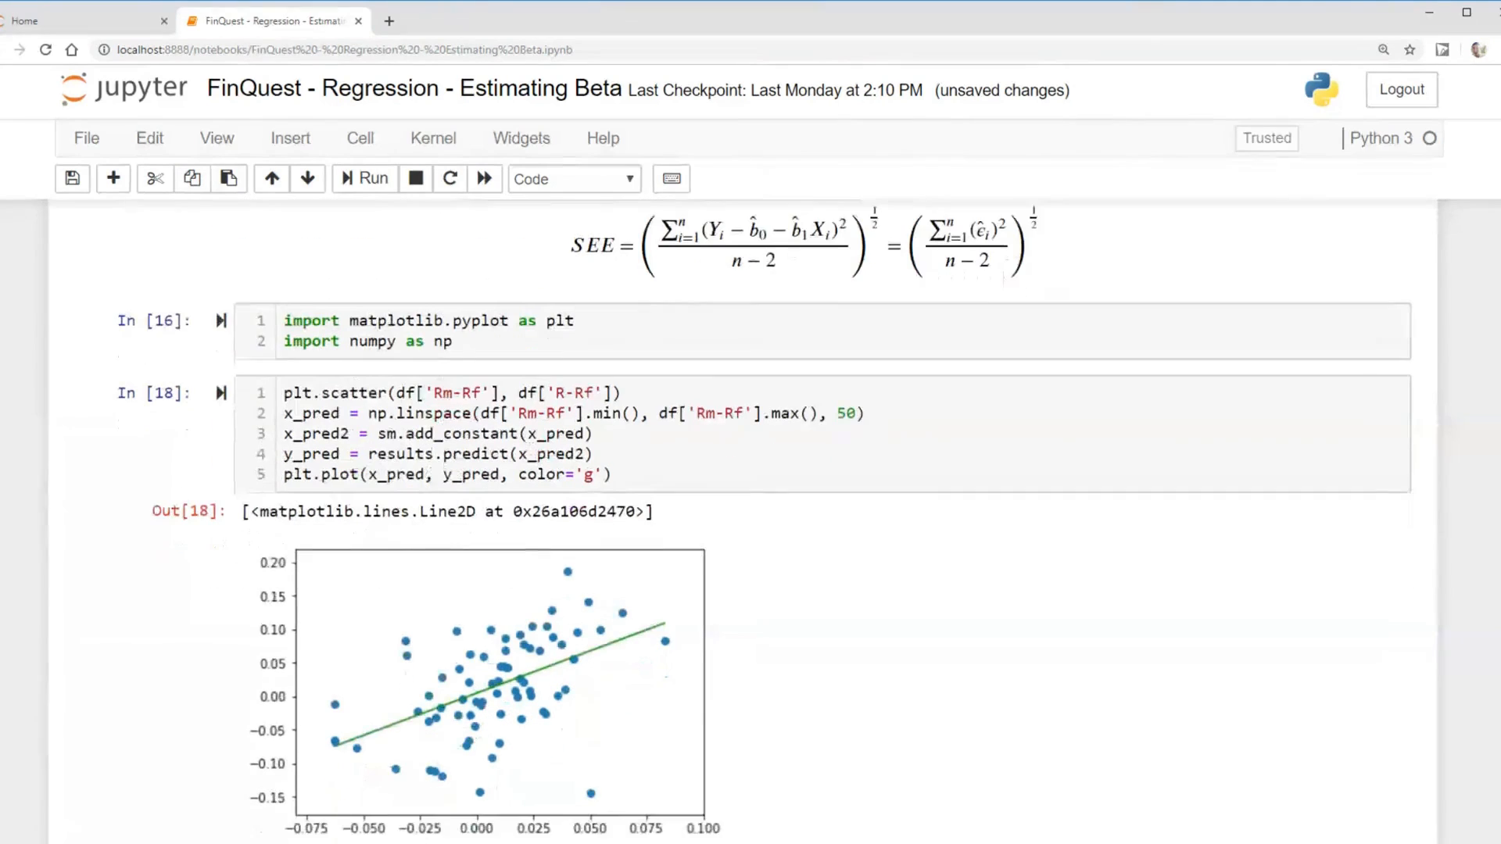
pyautogui.scroll(-3)
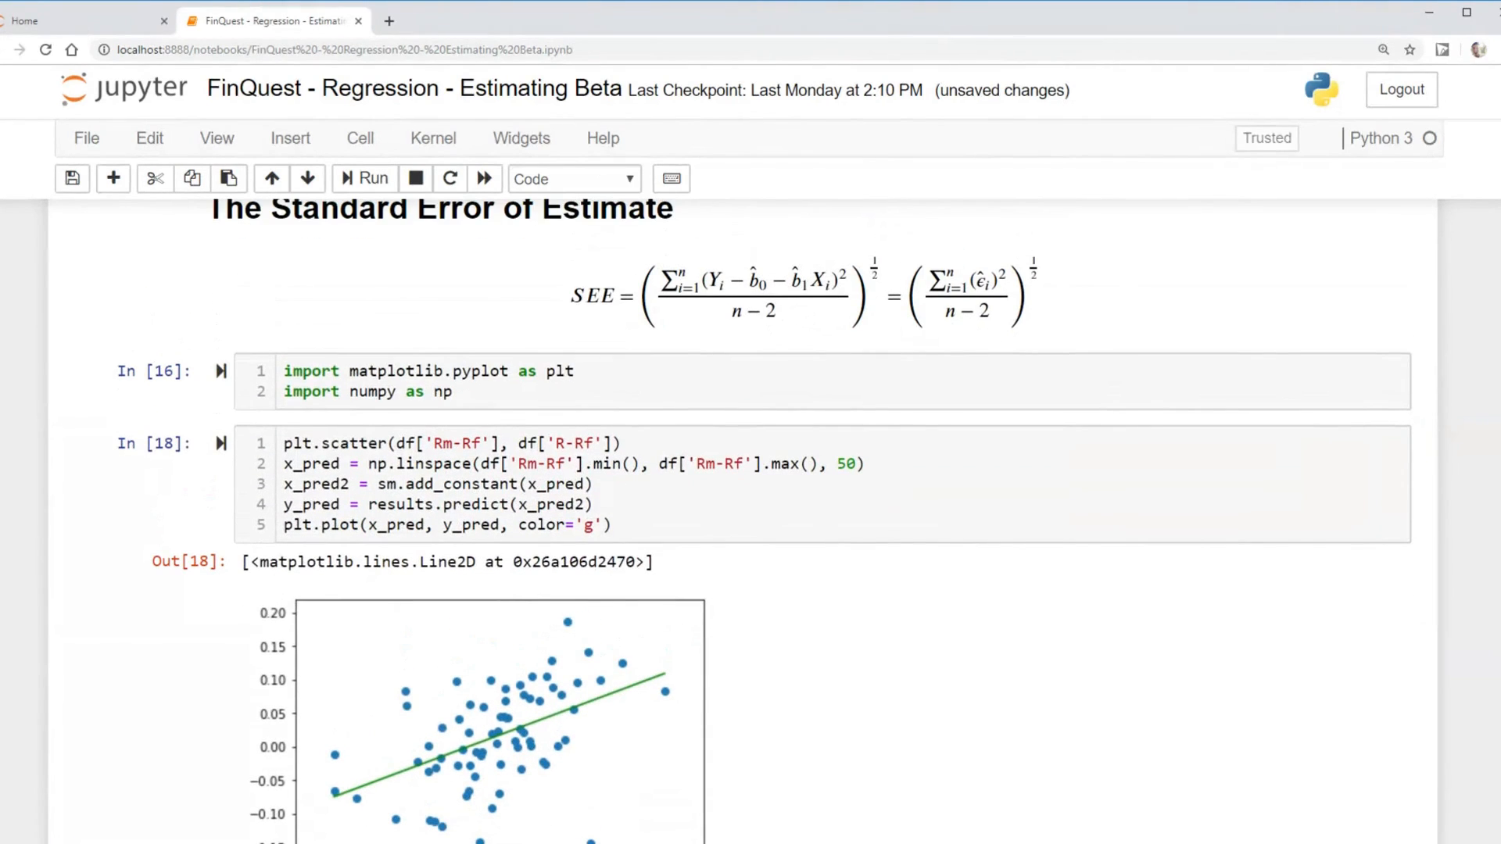
pyautogui.moveTo(419, 759)
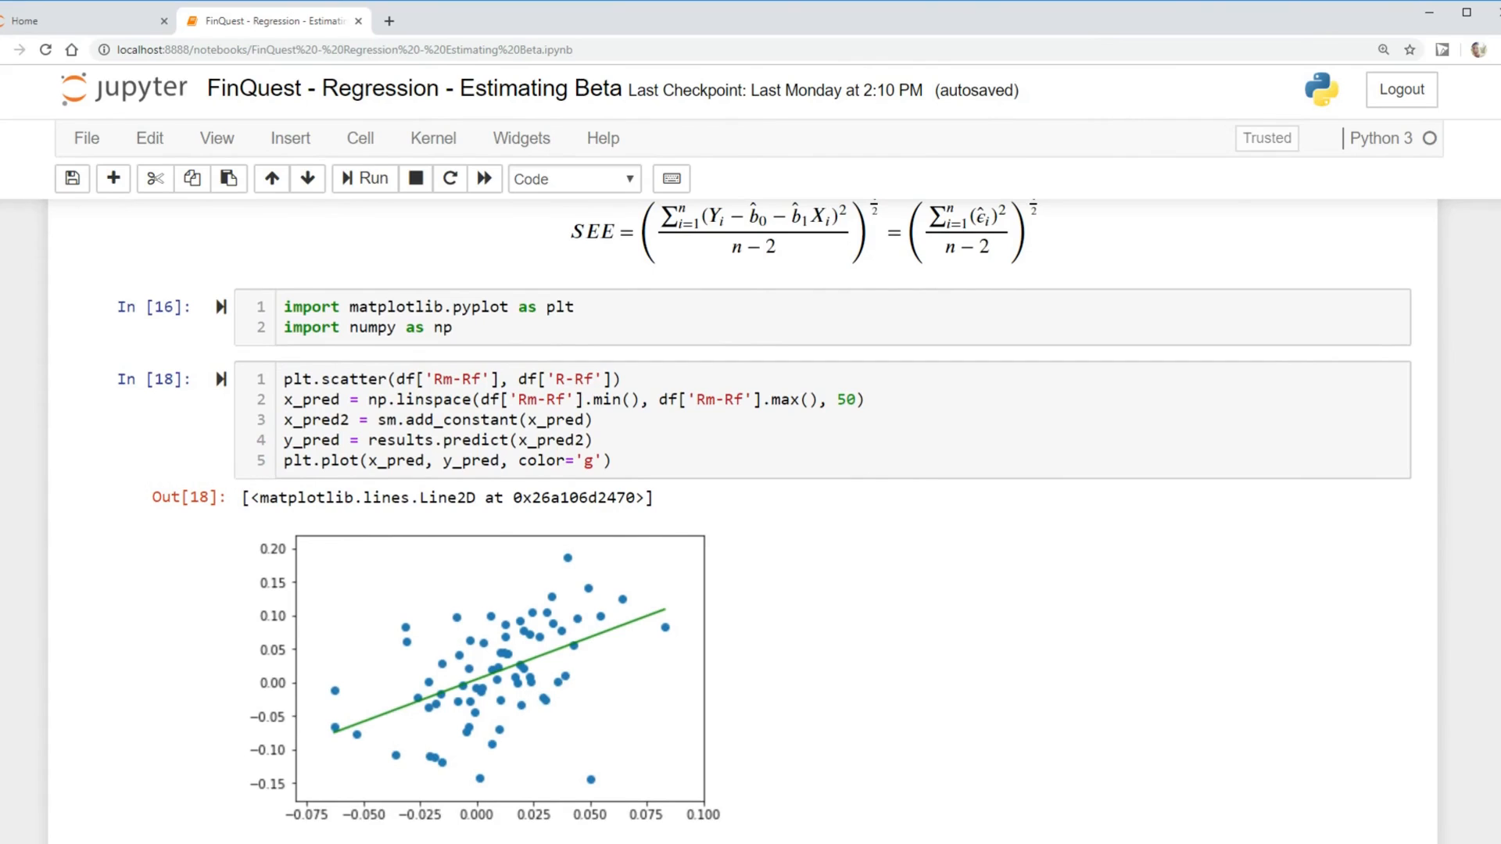
pyautogui.moveTo(409, 653)
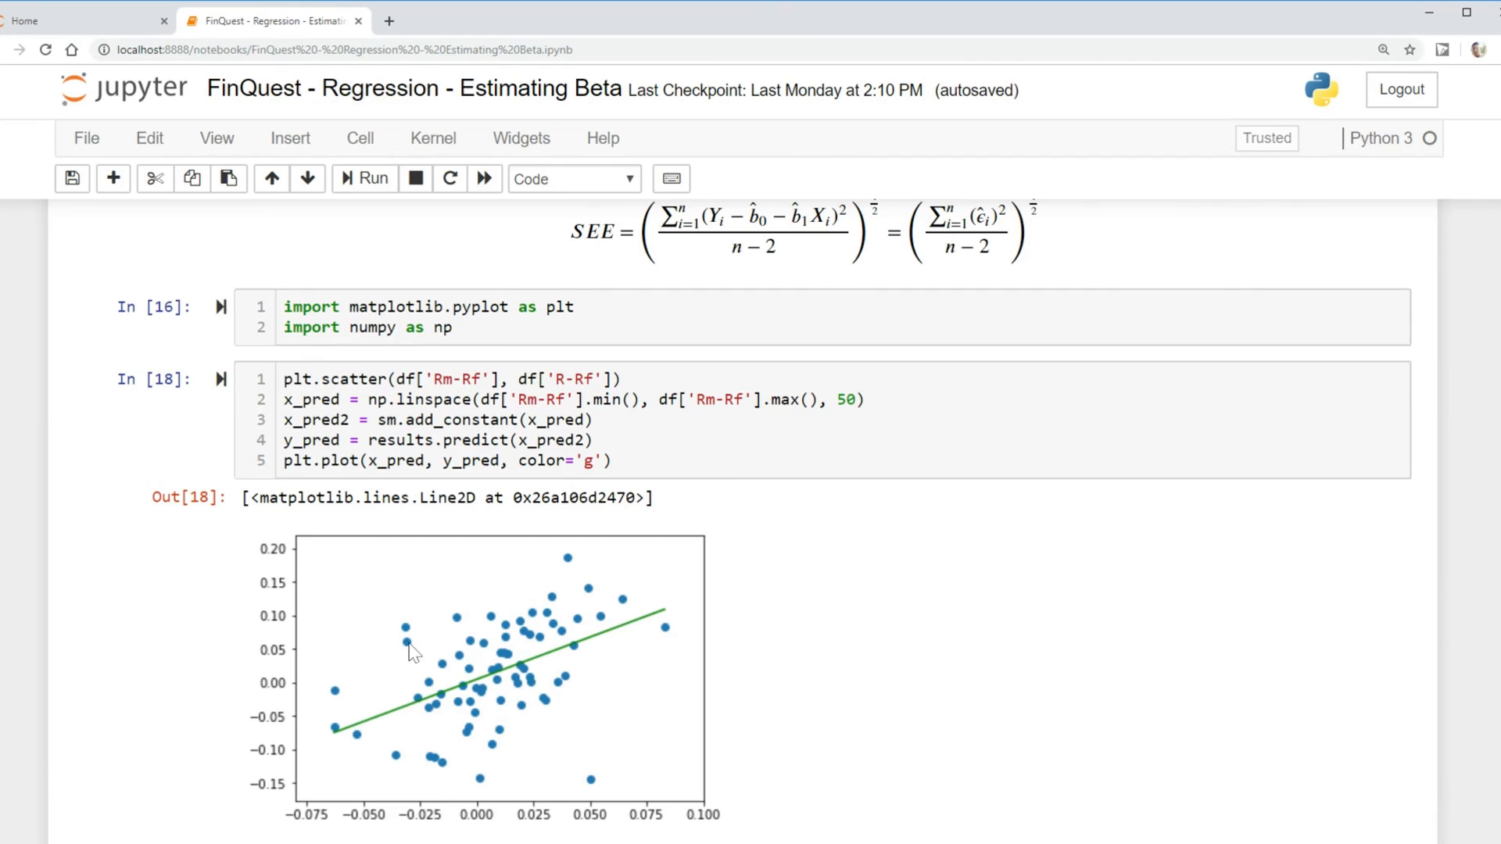